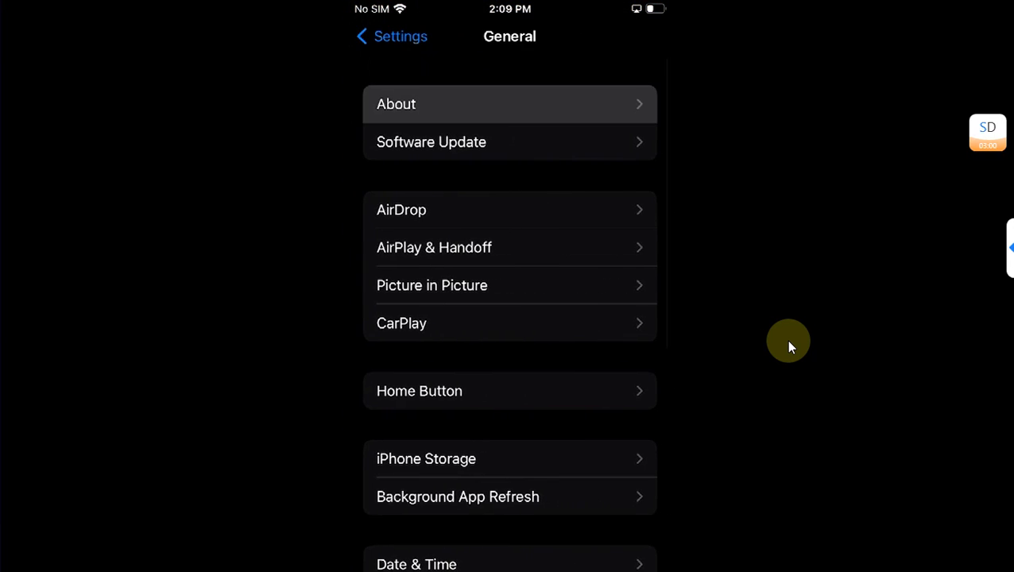
# Exit Settings, swipe to the second home screen page and back to the first
pyautogui.click(509, 104)
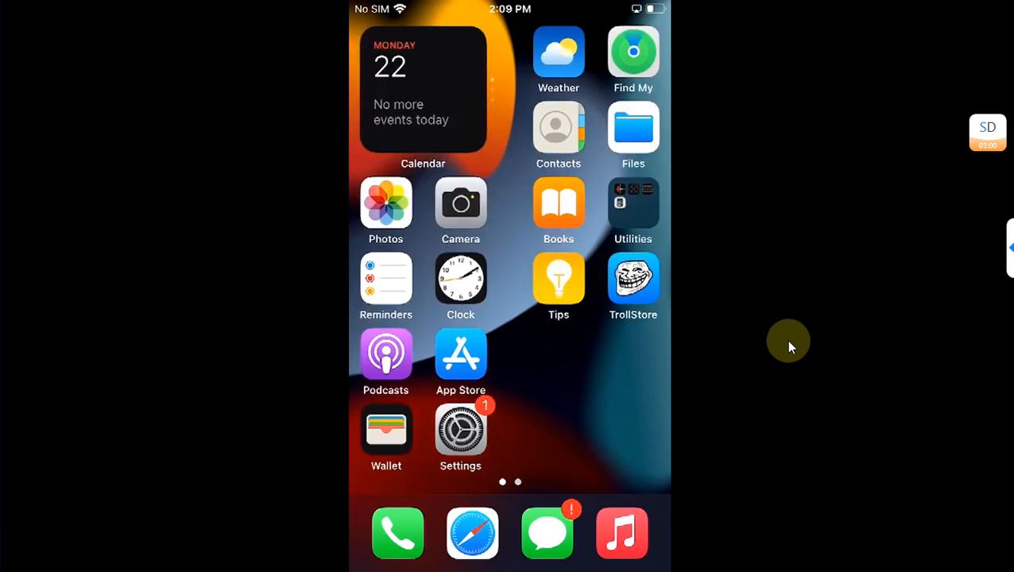
pyautogui.hscroll(-3)
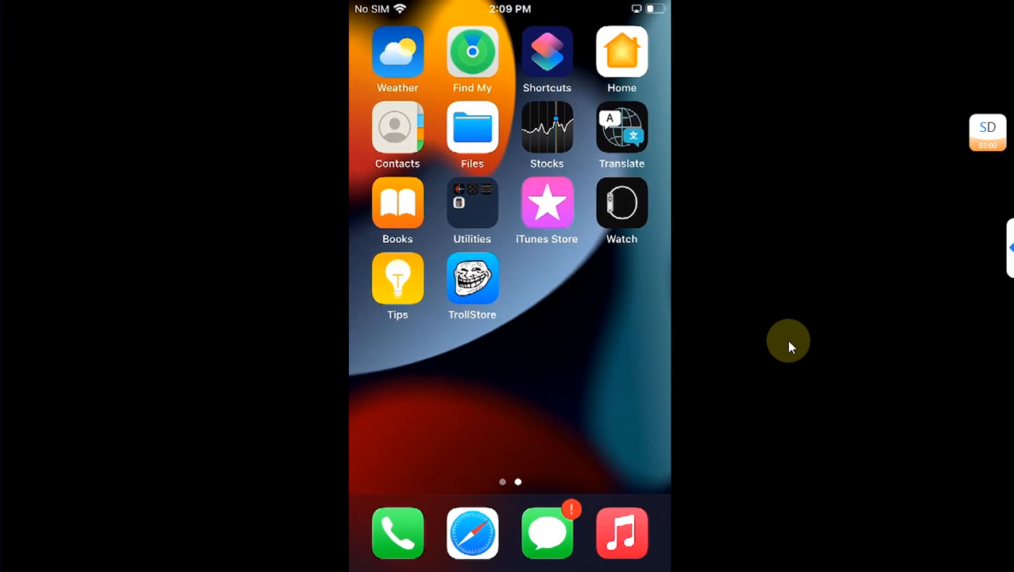
pyautogui.moveTo(827, 299)
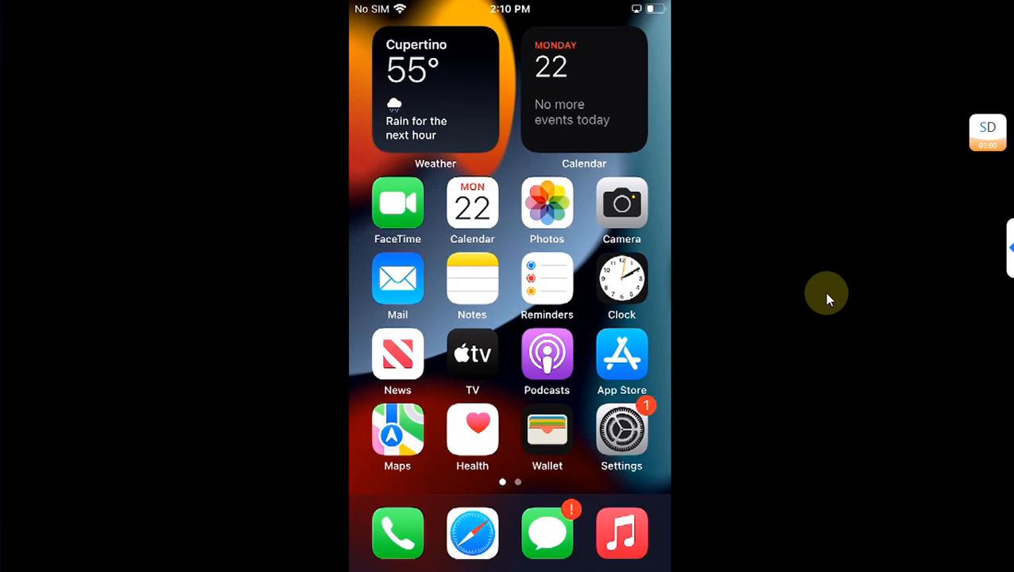
pyautogui.hscroll(-3)
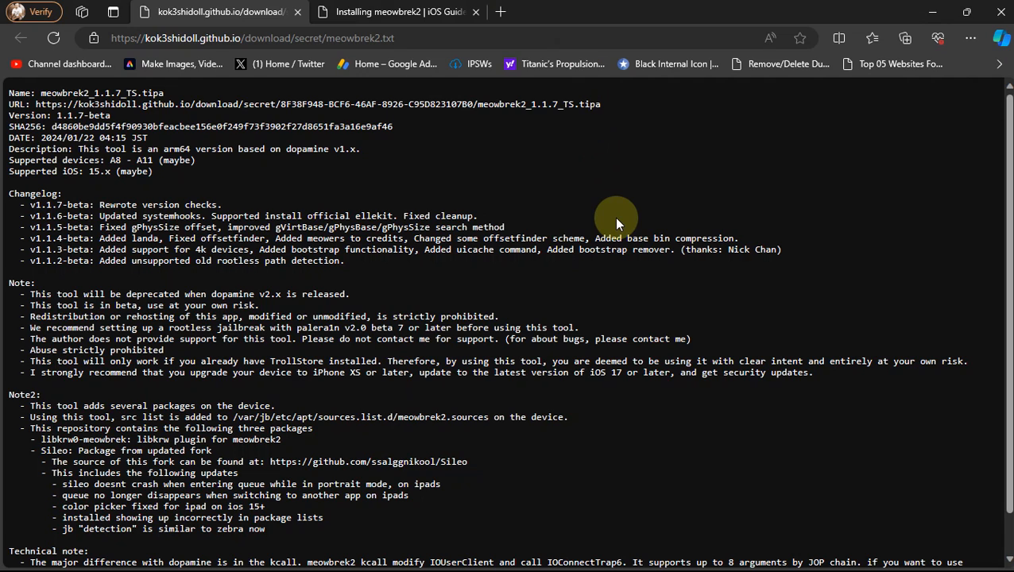
pyautogui.moveTo(501, 159)
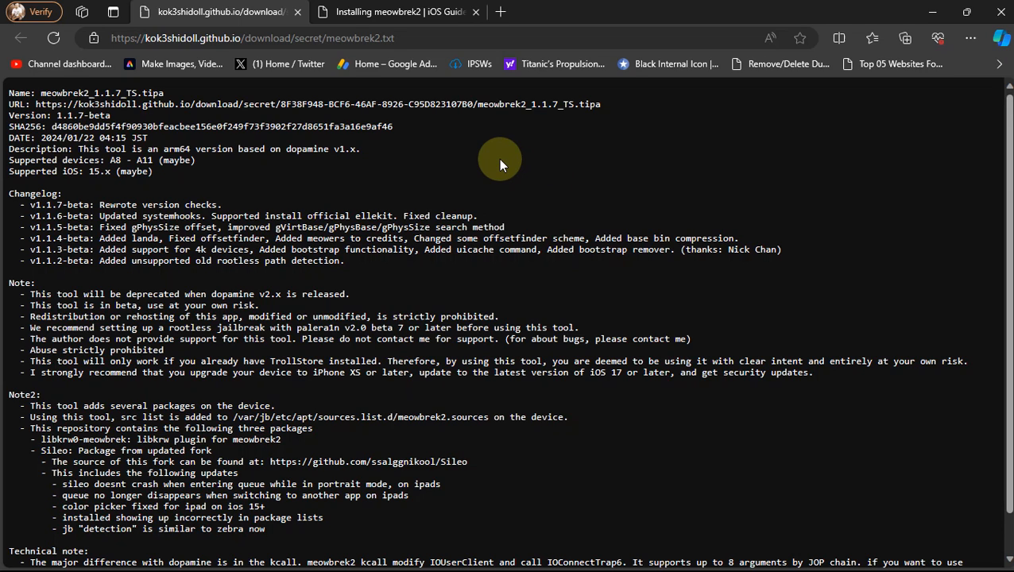
pyautogui.moveTo(471, 159)
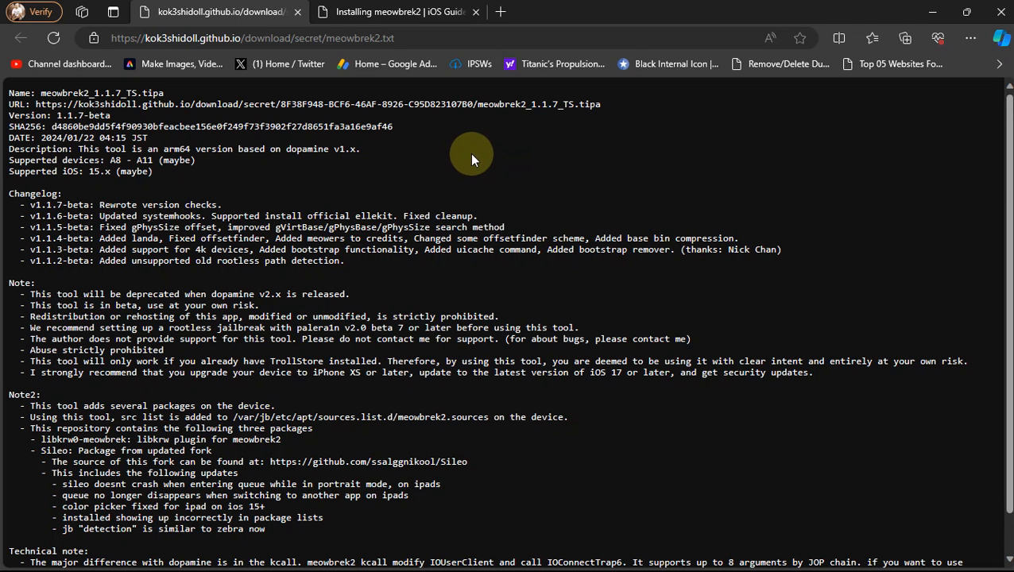
pyautogui.moveTo(135, 116)
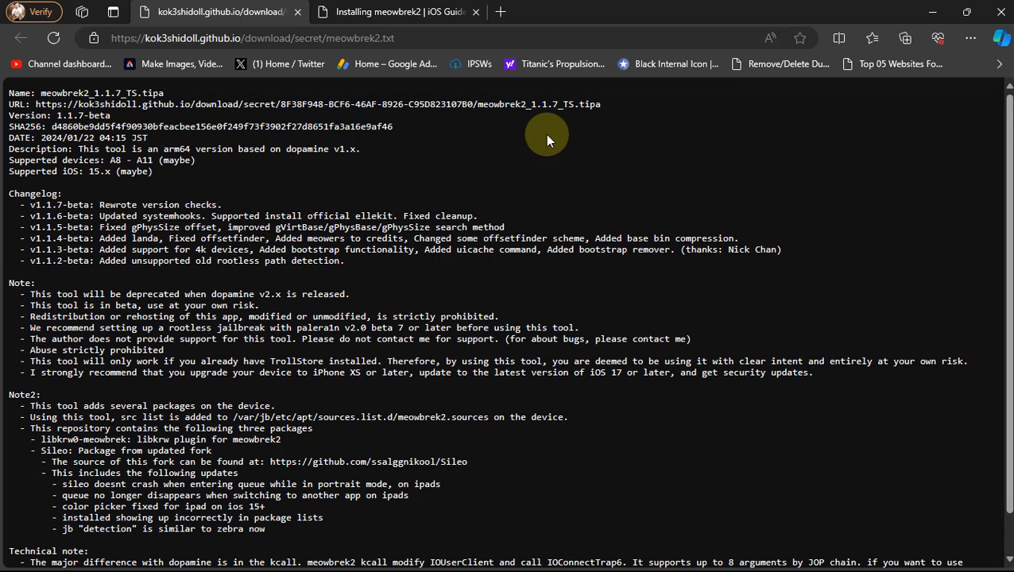
pyautogui.click(397, 11)
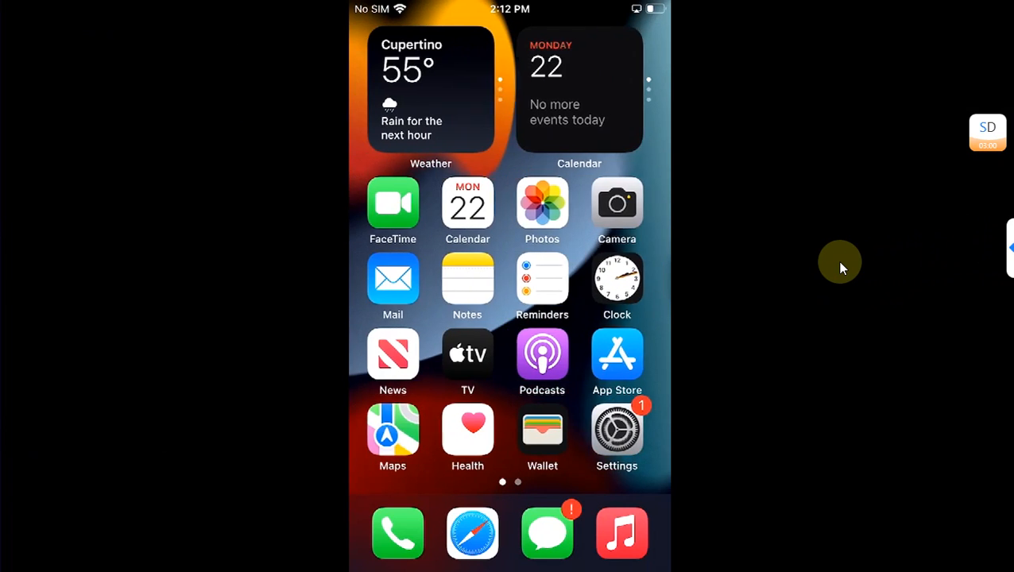
# Swipe across the home screen pages and launch Safari from the dock
pyautogui.hscroll(-3)
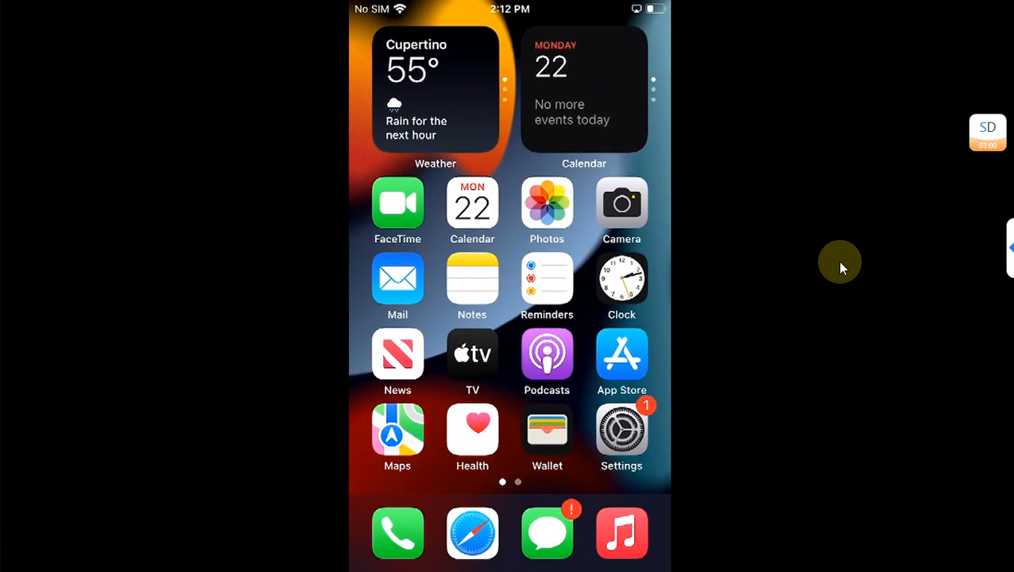
pyautogui.hscroll(-3)
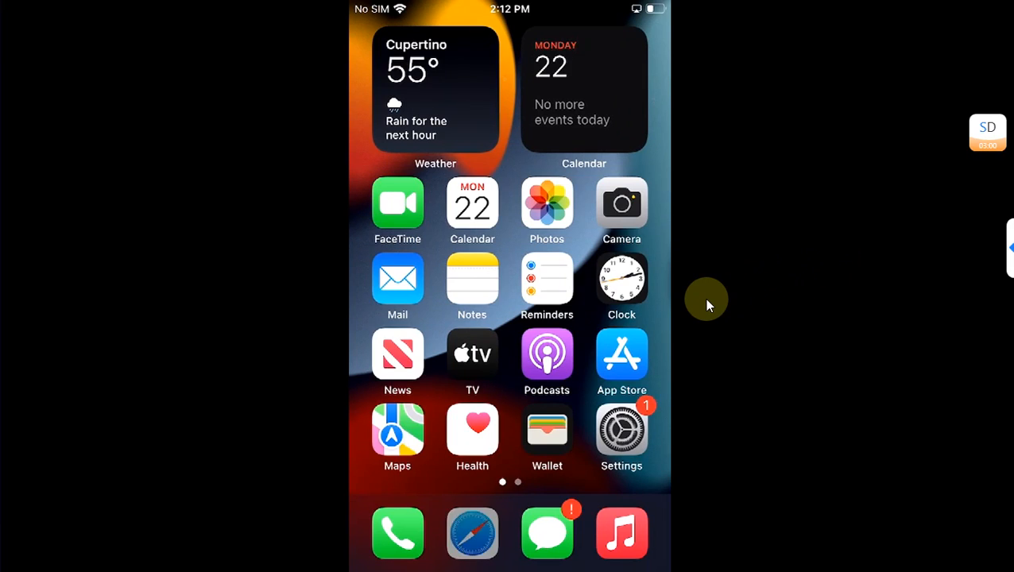
pyautogui.click(472, 532)
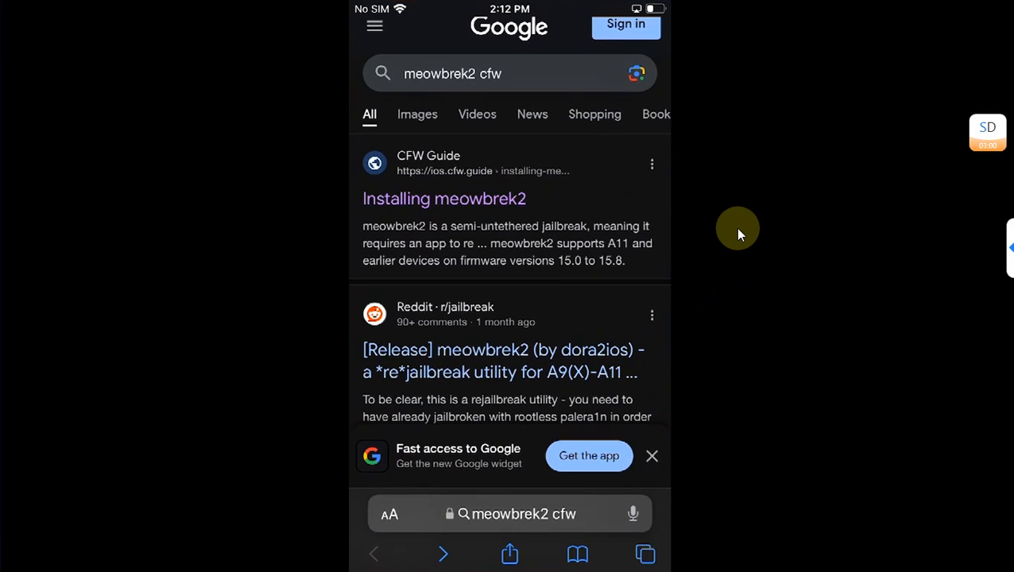
pyautogui.moveTo(465, 80)
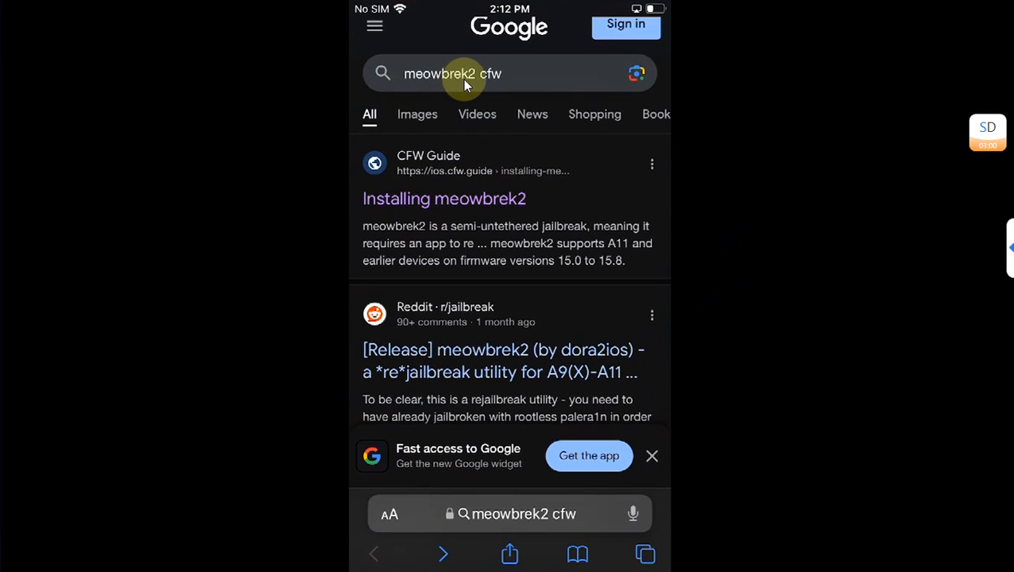
pyautogui.moveTo(521, 221)
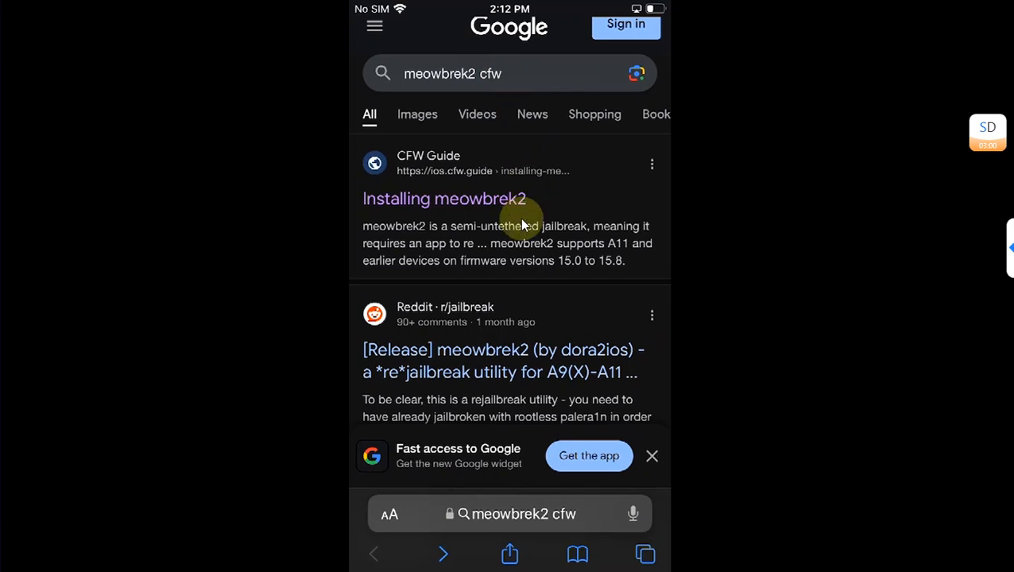
pyautogui.moveTo(437, 251)
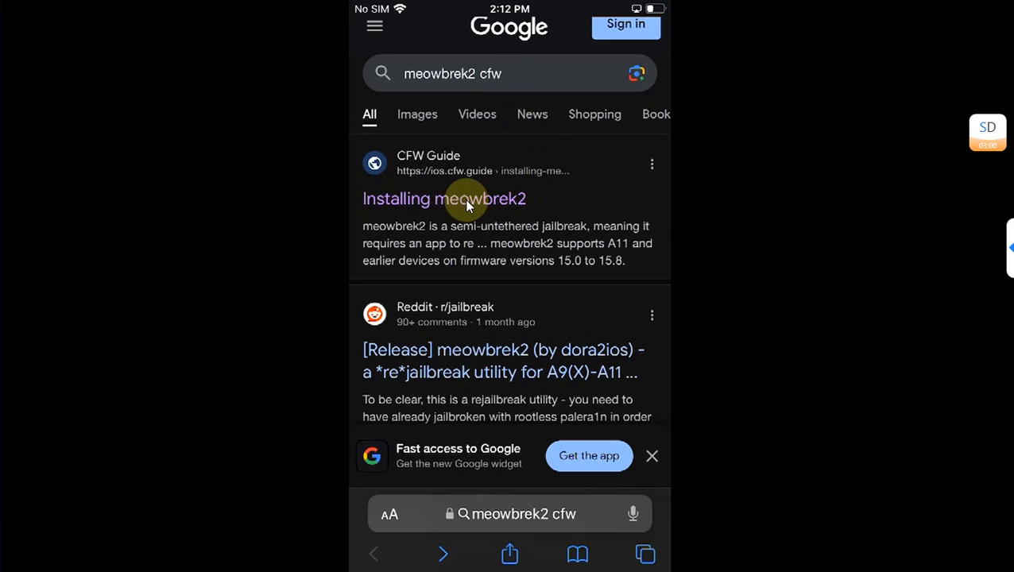
# Download meowbrek2_1.1.7_TS (23.7 MB) from the CFW Guide's 'Installing meowbrek2' page
pyautogui.click(444, 199)
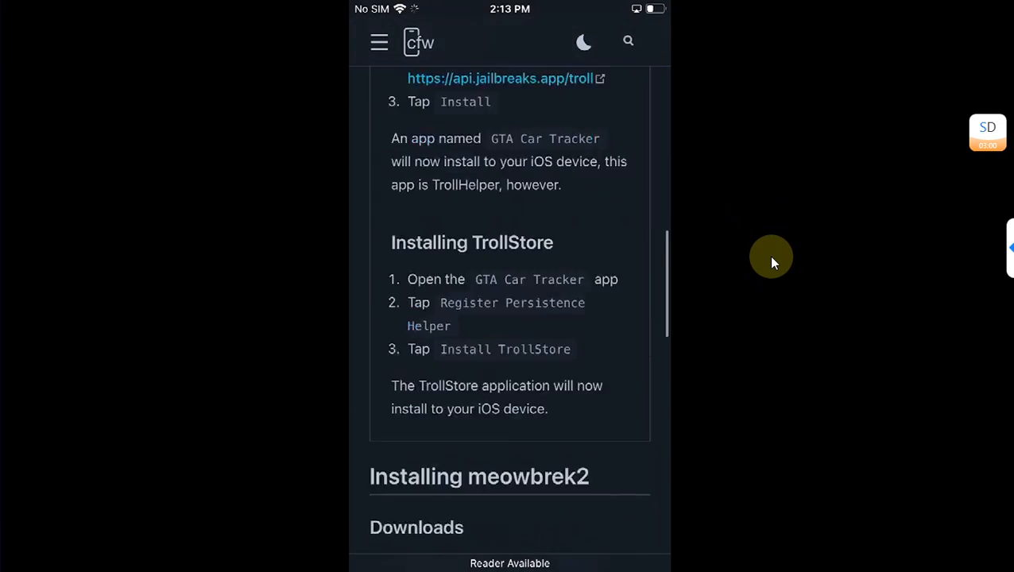
pyautogui.scroll(-3)
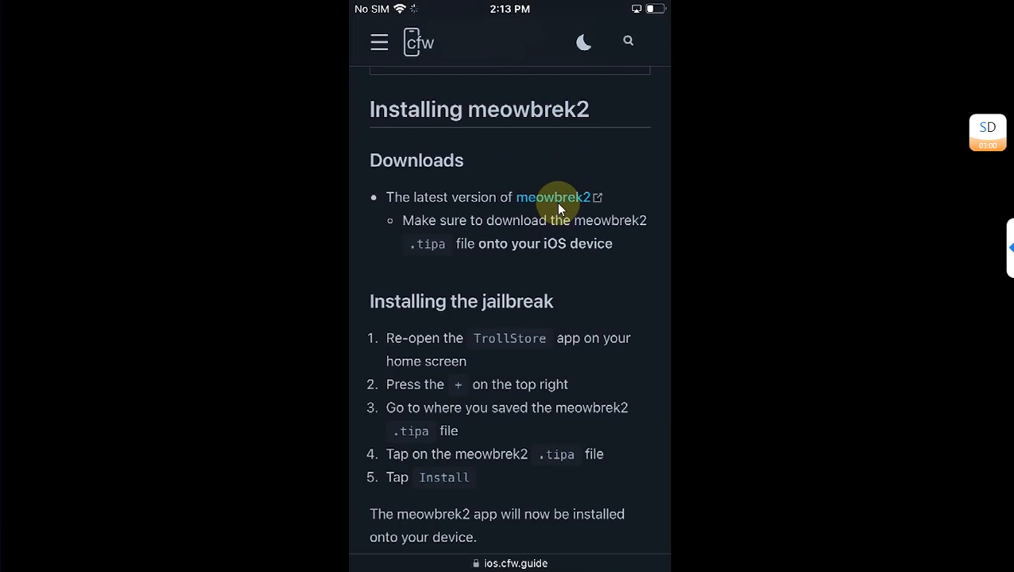
pyautogui.moveTo(711, 216)
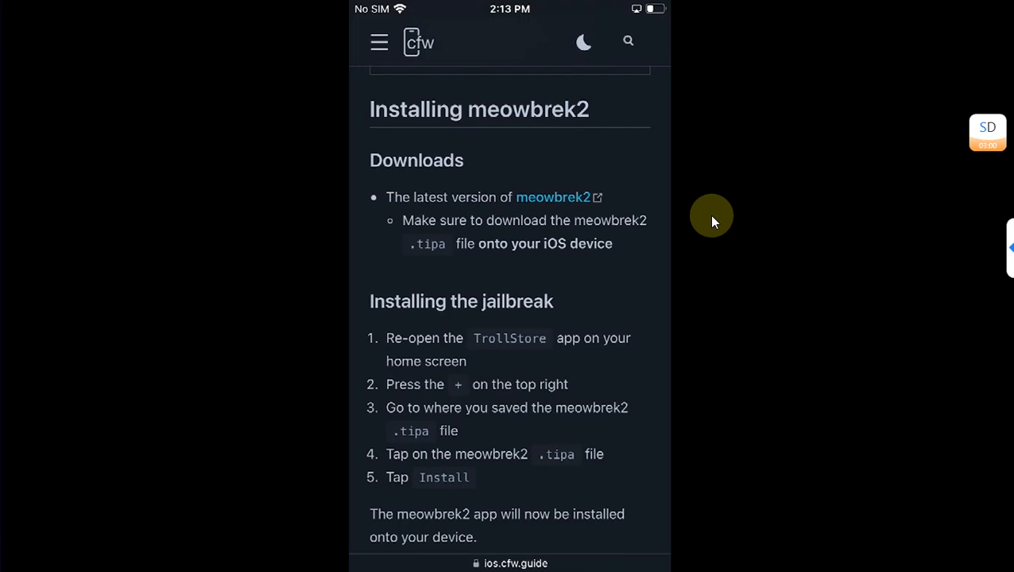
pyautogui.moveTo(699, 221)
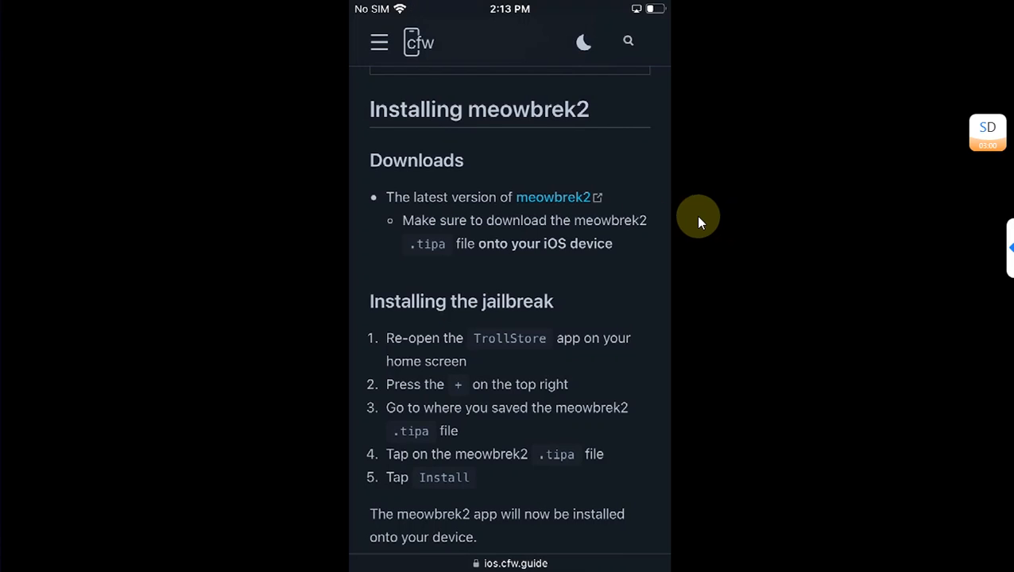
pyautogui.moveTo(801, 236)
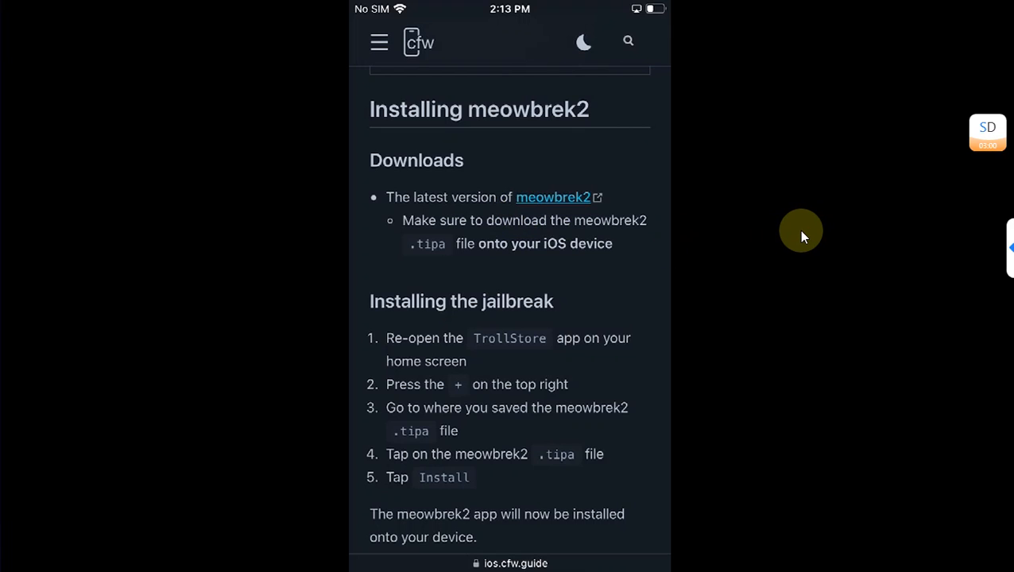
pyautogui.click(552, 197)
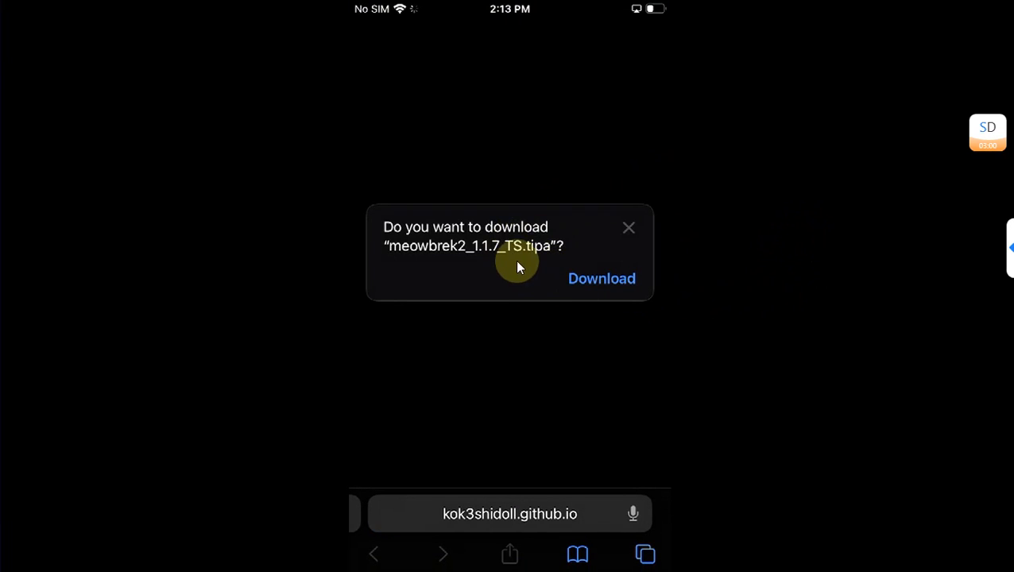
pyautogui.moveTo(481, 262)
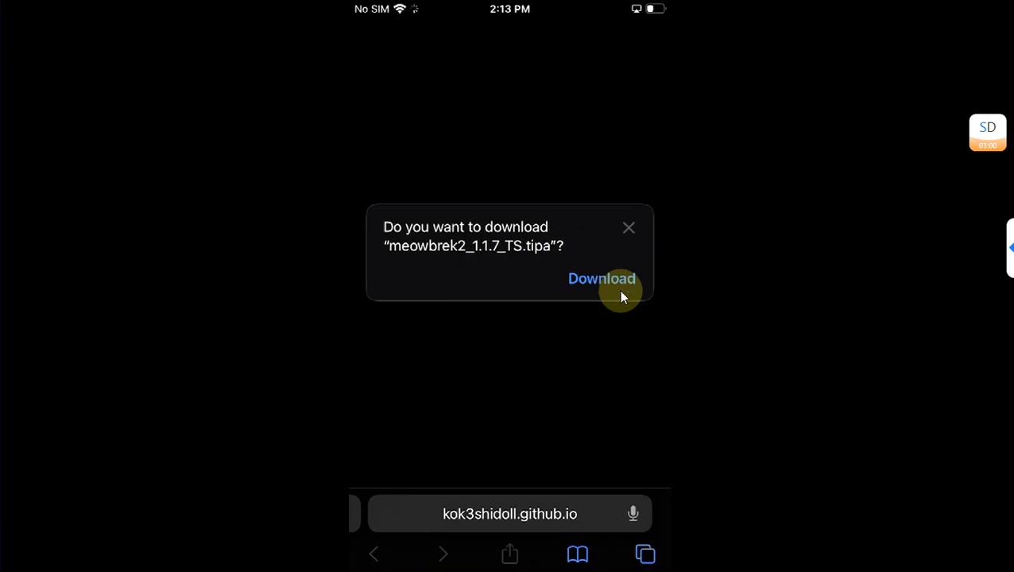
pyautogui.click(601, 278)
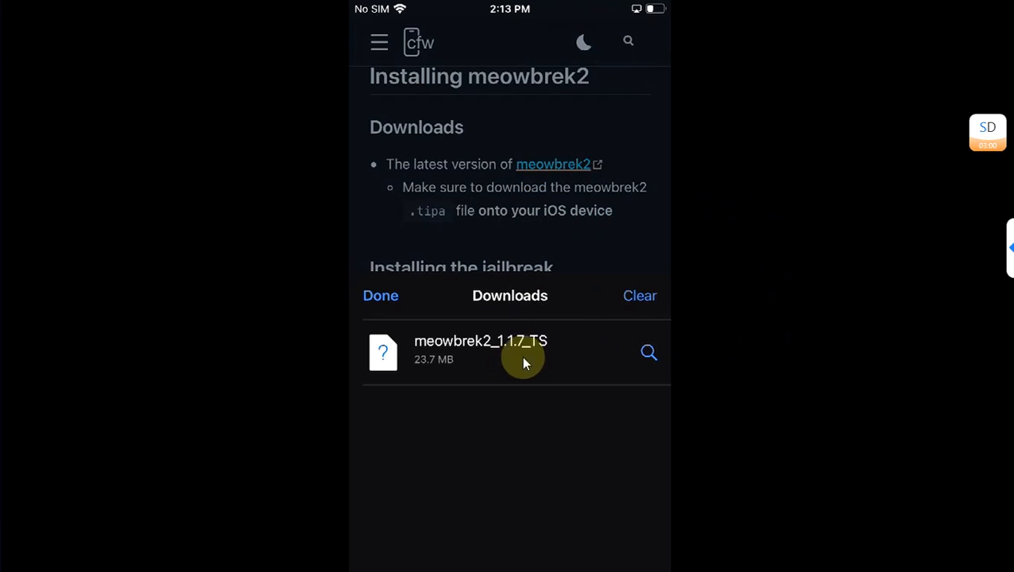
pyautogui.moveTo(778, 219)
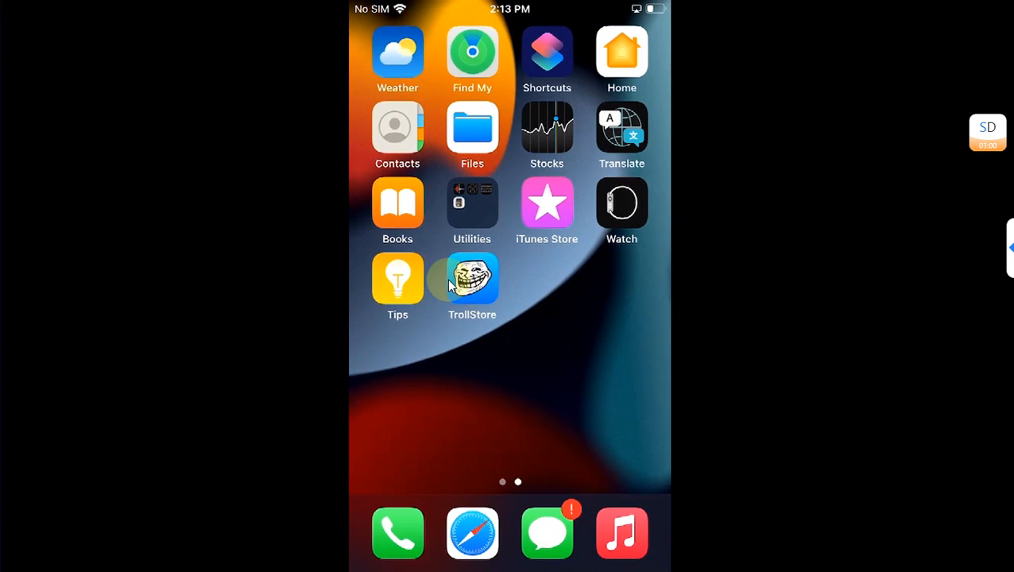
# Install meowbrek2_1.1.7_TS.tipa in TrollStore using Install IPA File from Recents
pyautogui.click(472, 278)
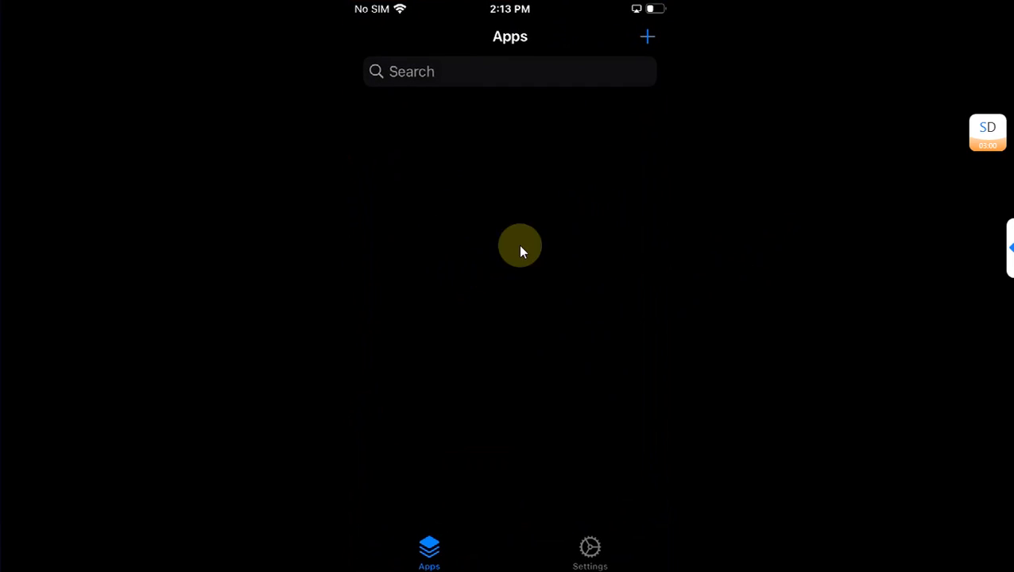
pyautogui.click(647, 37)
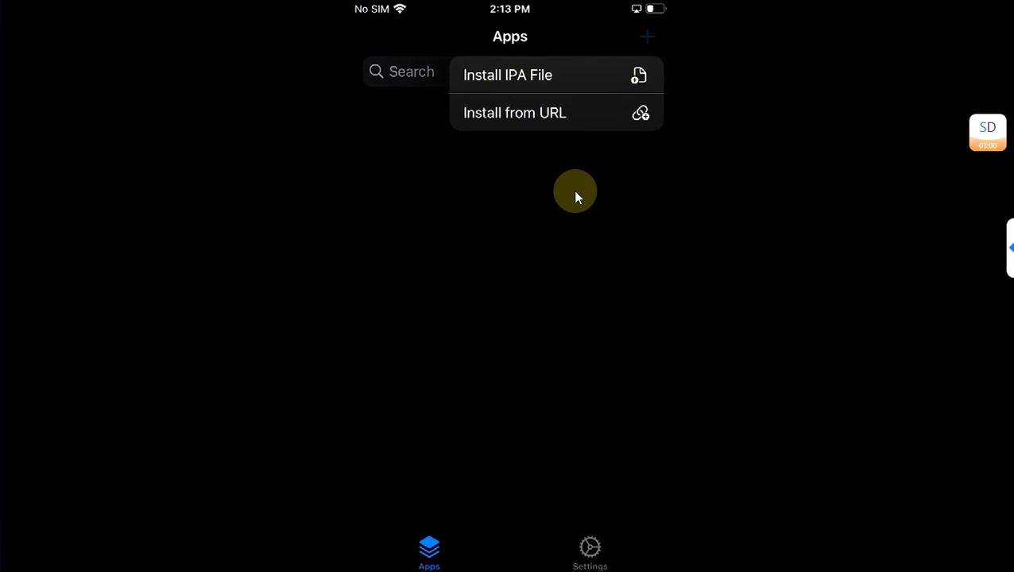
pyautogui.click(507, 75)
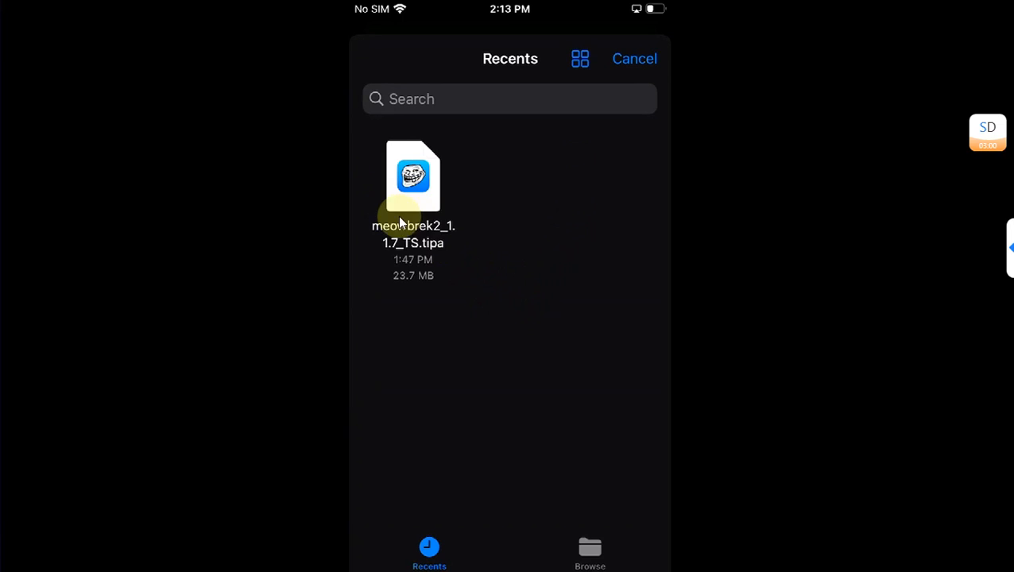
pyautogui.moveTo(465, 257)
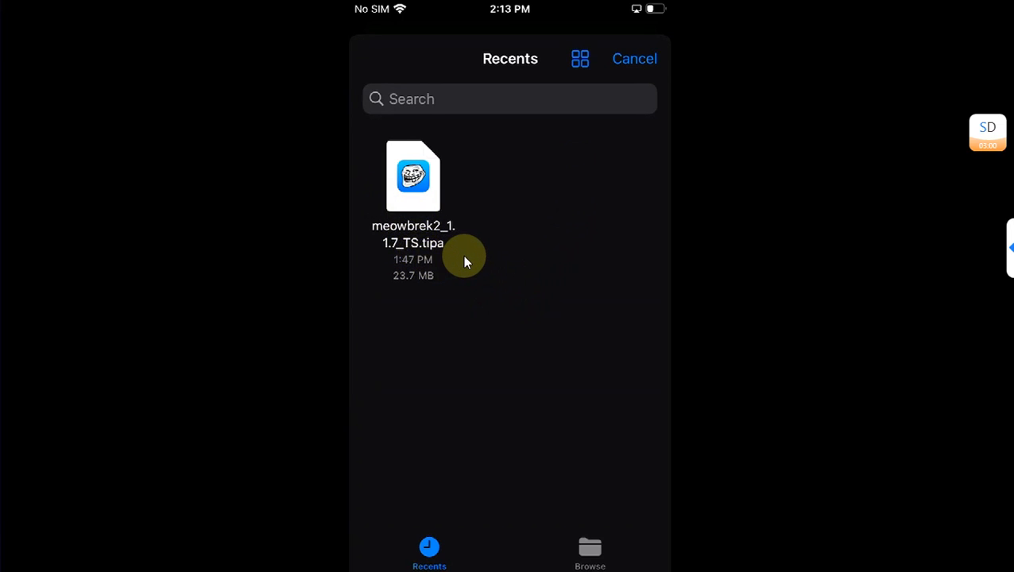
pyautogui.click(413, 176)
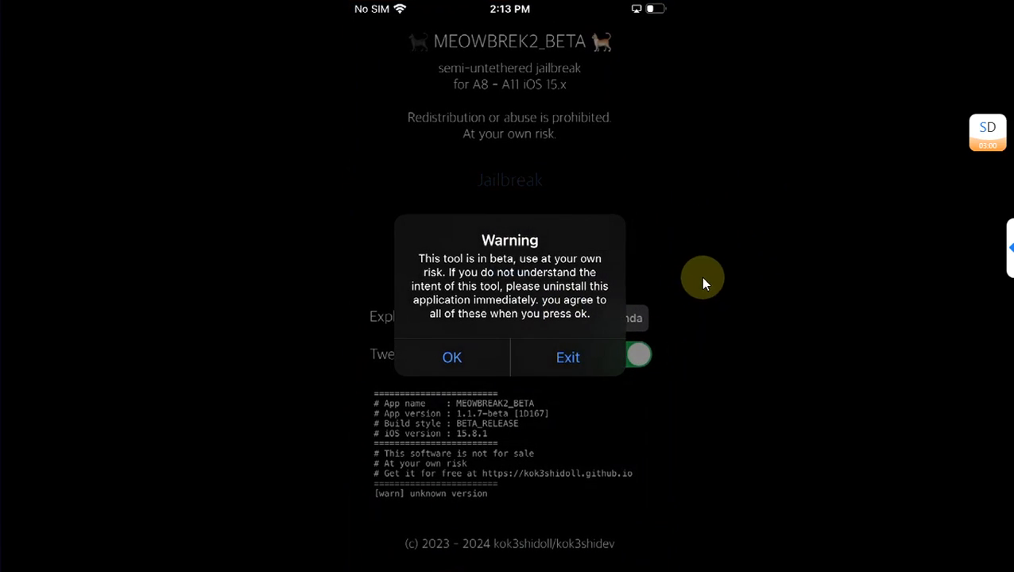
# Accept the beta warning and start the jailbreak, continuing past the untested-version confirmation
pyautogui.click(451, 357)
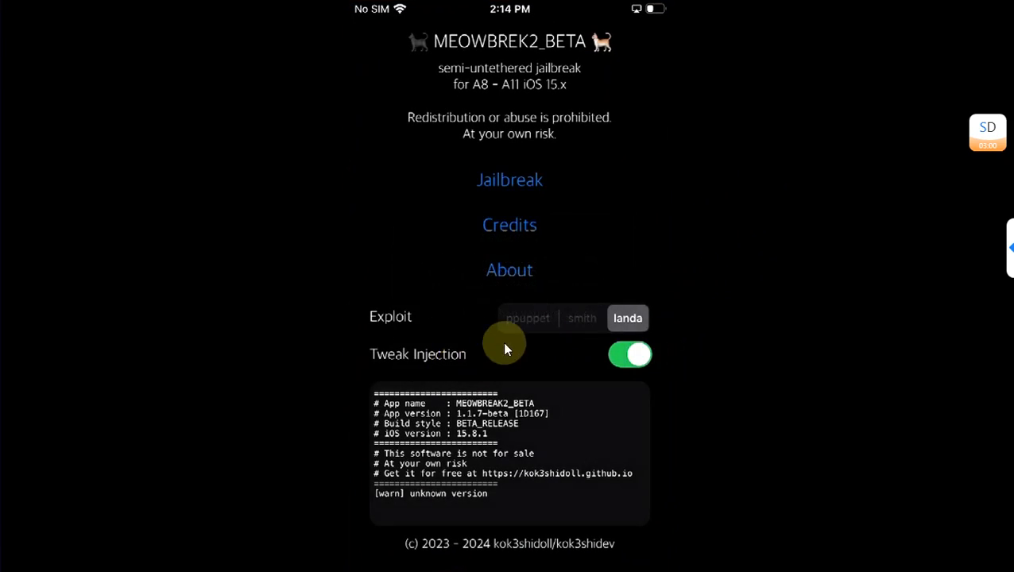
pyautogui.moveTo(749, 257)
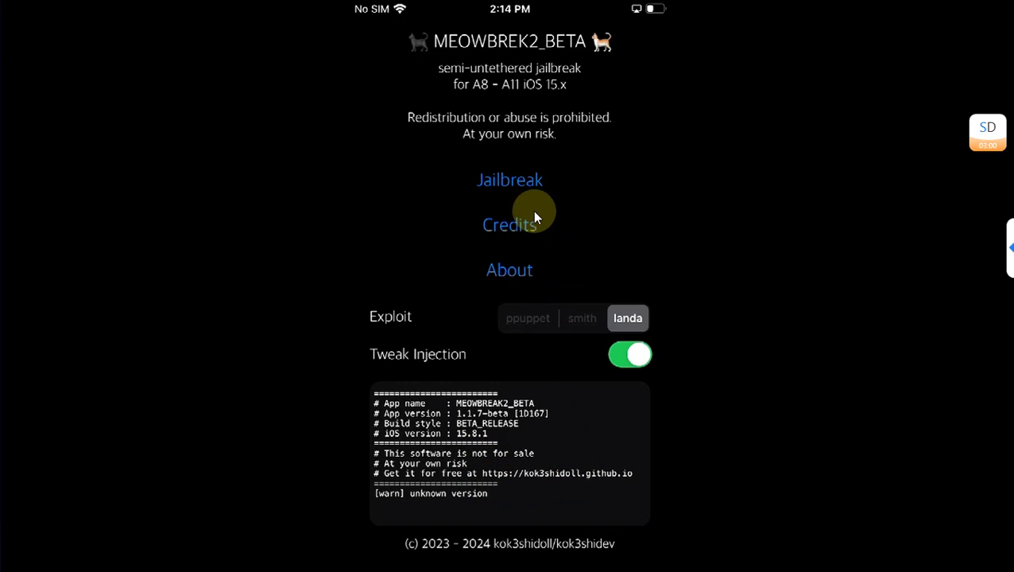
pyautogui.moveTo(512, 180)
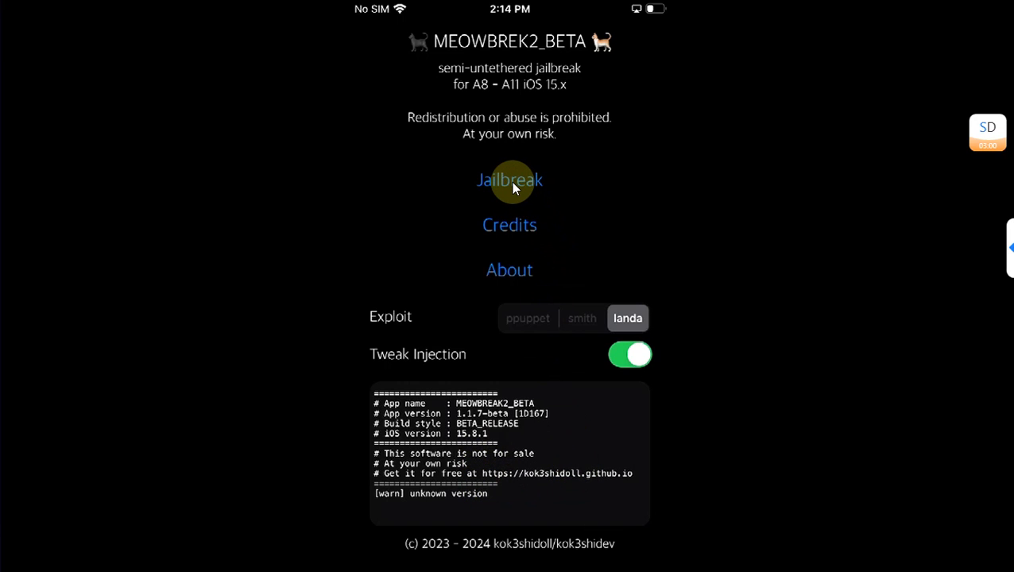
pyautogui.click(509, 179)
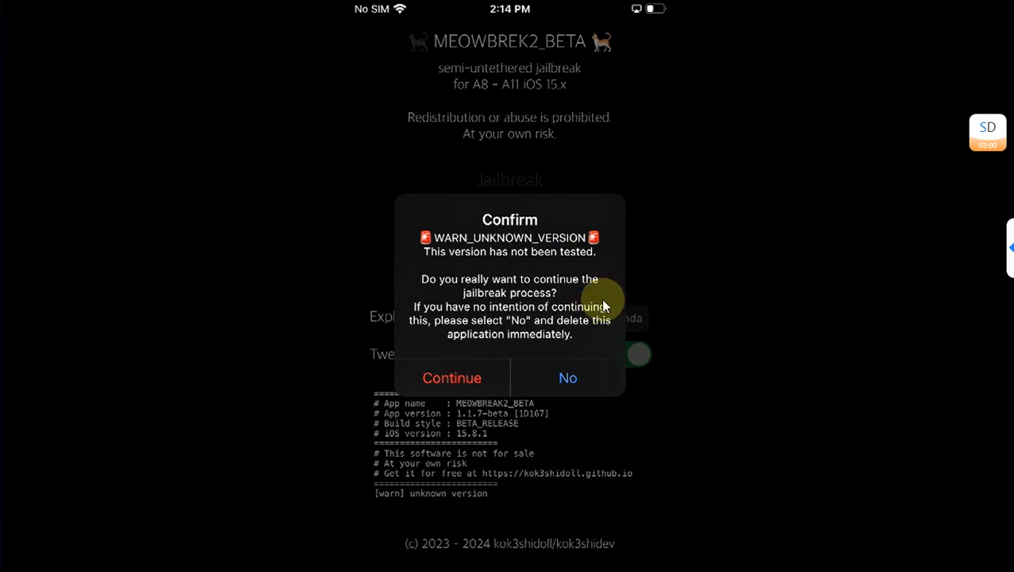
pyautogui.click(451, 378)
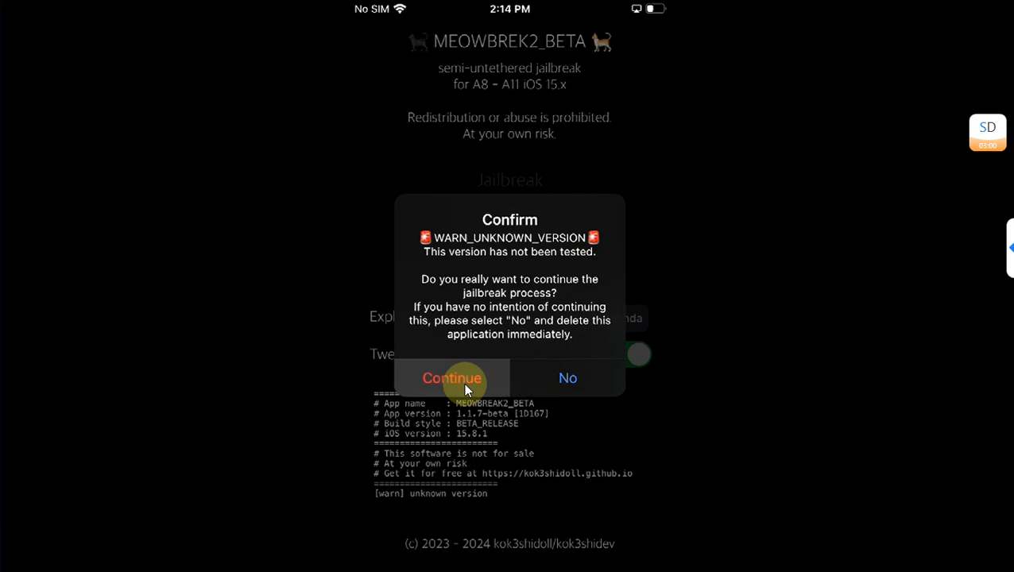
pyautogui.click(451, 378)
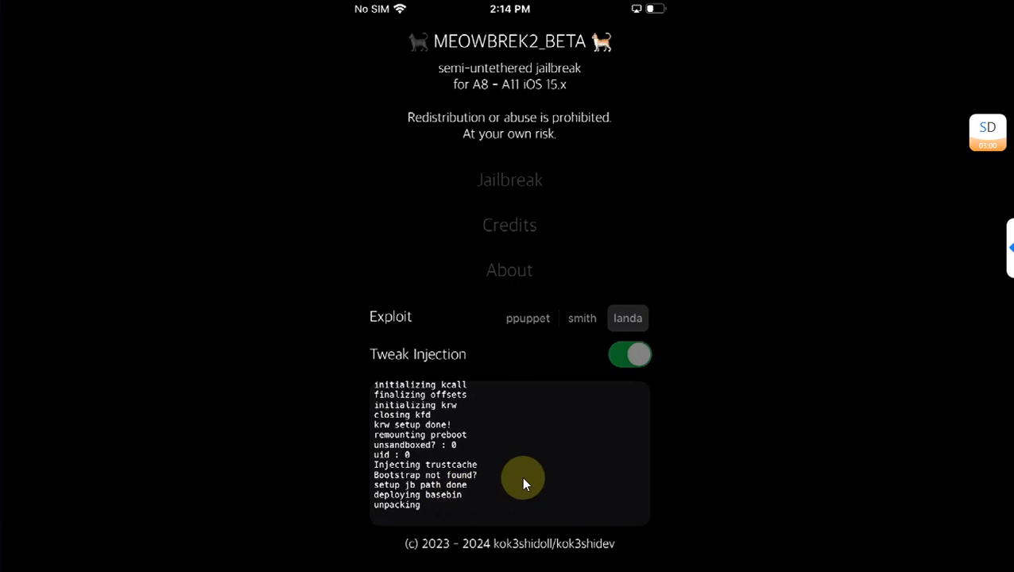
pyautogui.moveTo(774, 272)
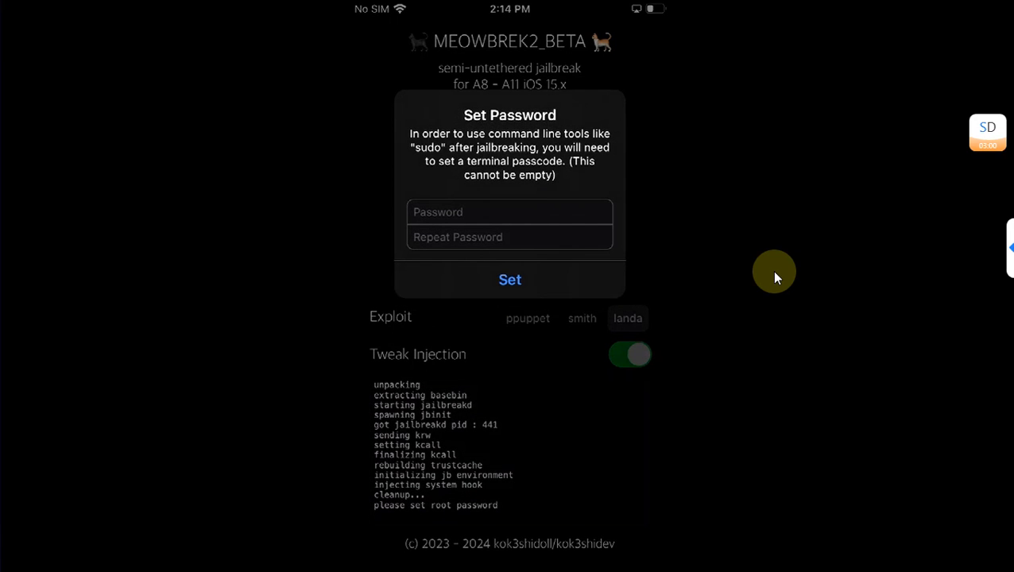
# Enter the terminal root password and repeat it in the Set Password dialog
pyautogui.click(509, 212)
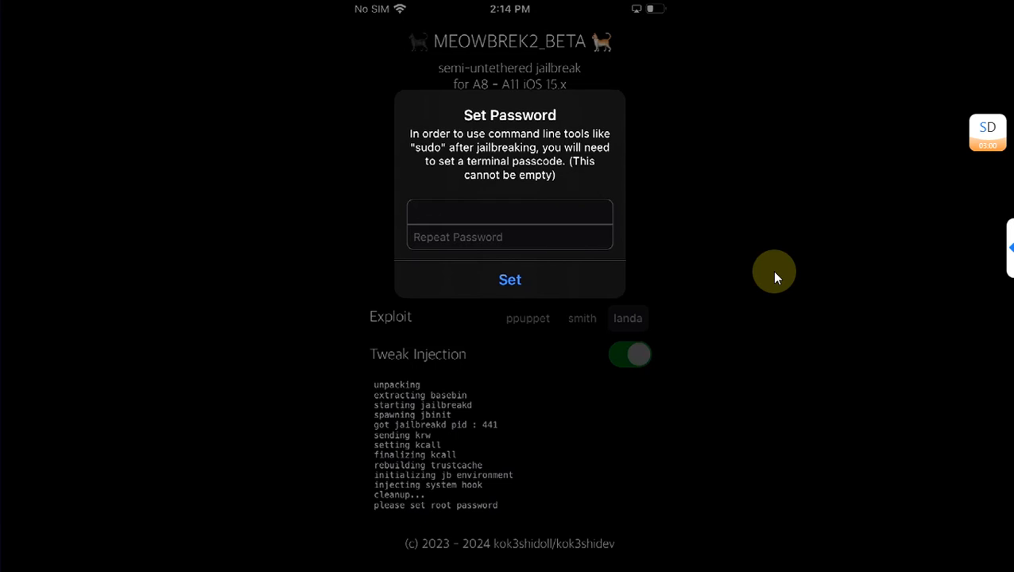
pyautogui.click(509, 236)
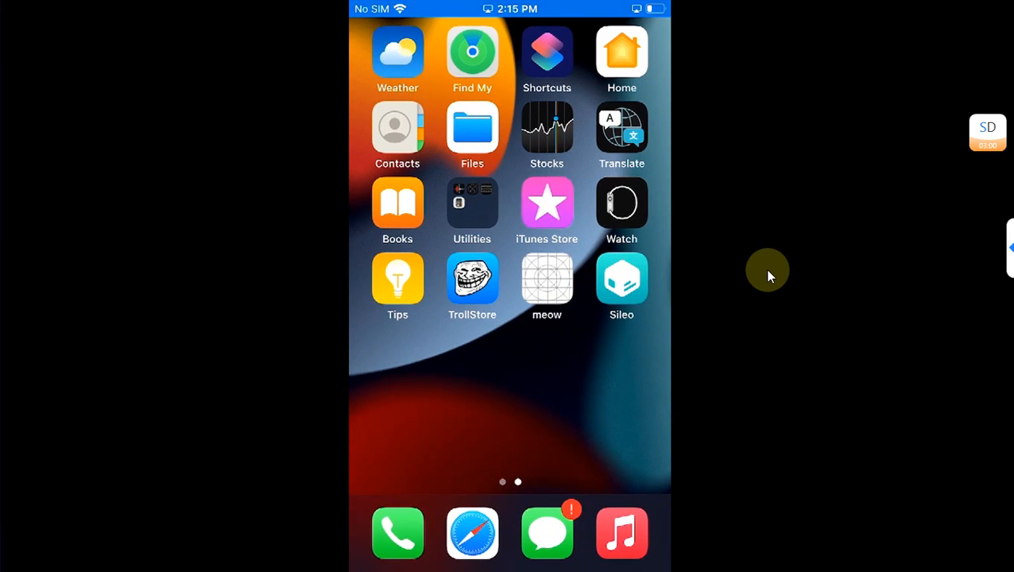
pyautogui.moveTo(782, 239)
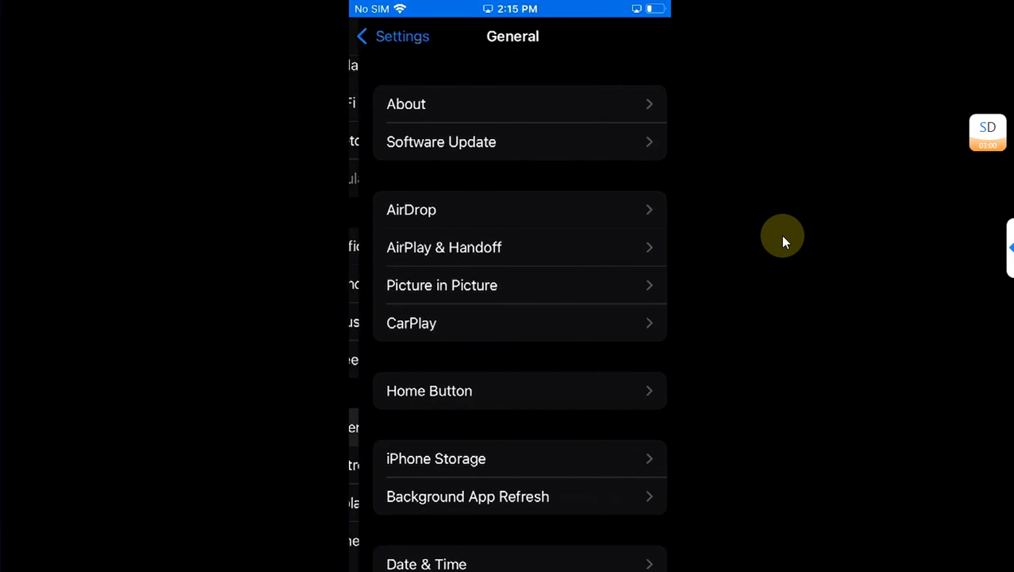
# Return to the home screen, go to page two and launch Sileo
pyautogui.click(406, 104)
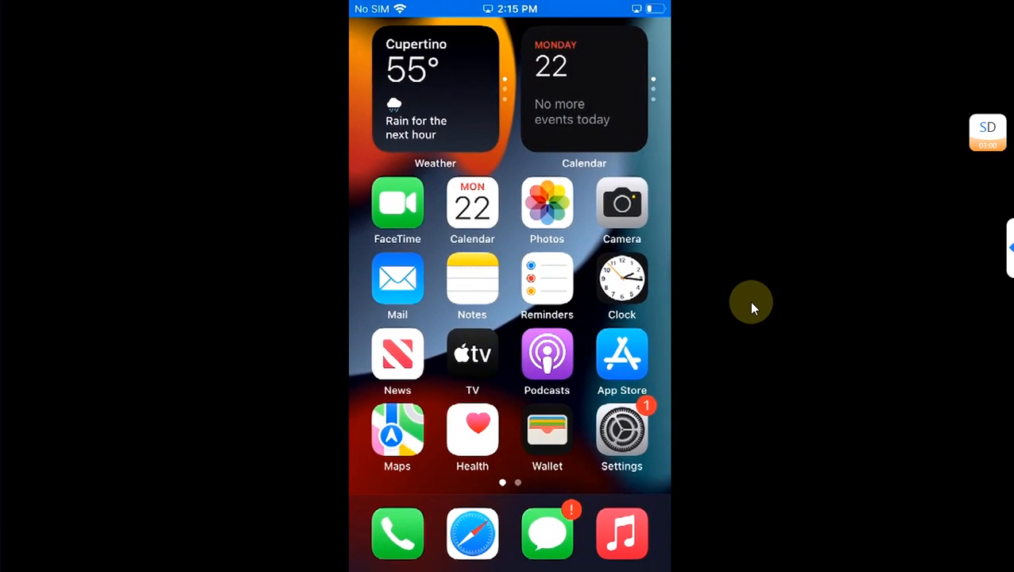
pyautogui.hscroll(-3)
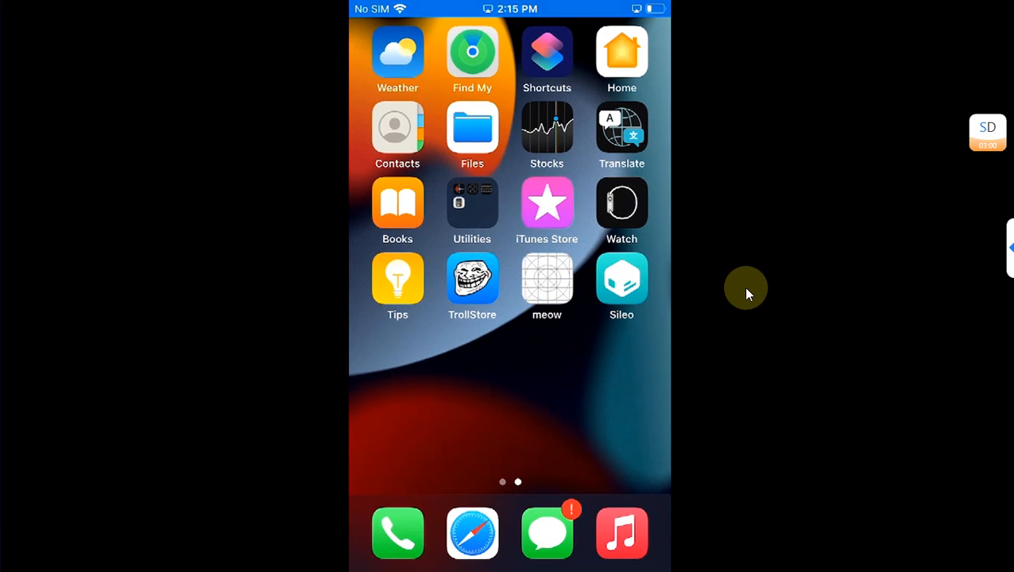
pyautogui.click(622, 278)
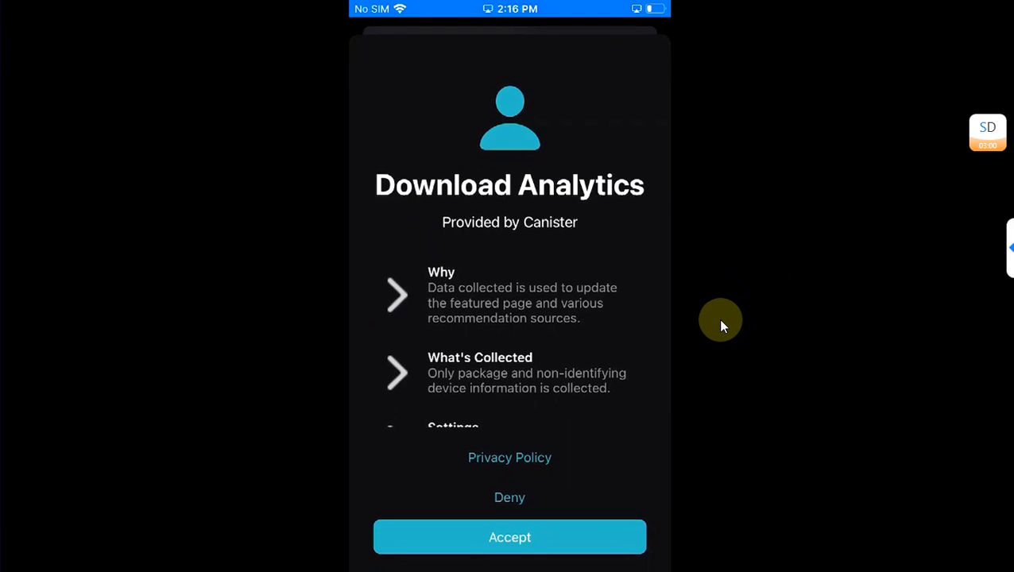
# Dismiss the analytics prompt and browse the Packages, New, Sources and Search tabs
pyautogui.click(509, 538)
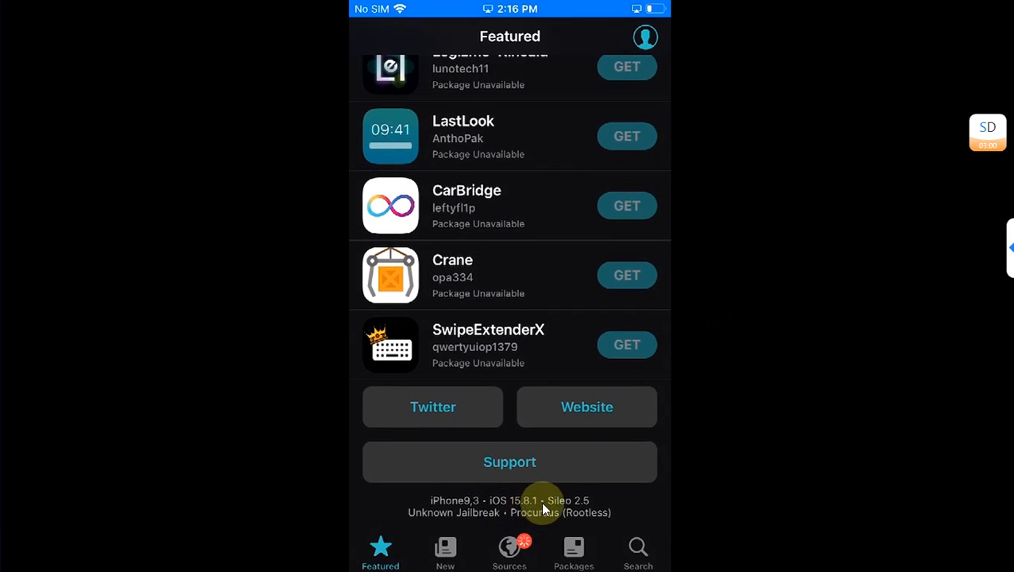
pyautogui.moveTo(457, 513)
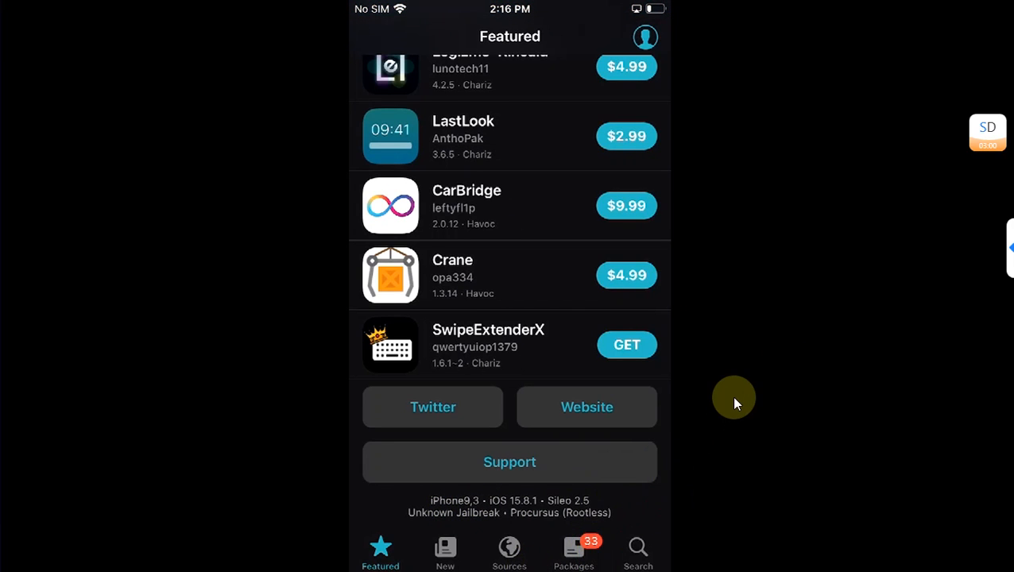
pyautogui.click(574, 552)
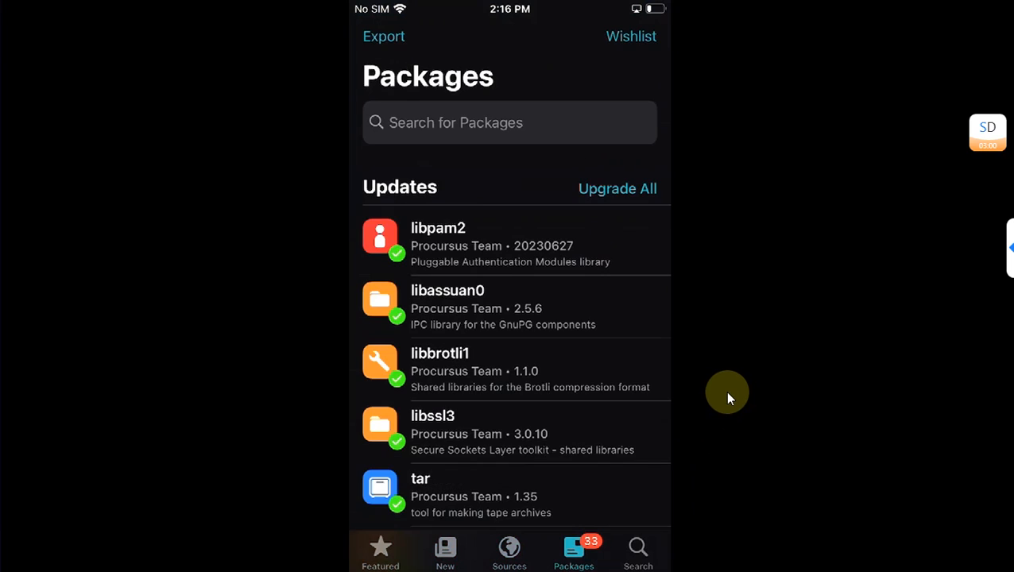
pyautogui.click(617, 188)
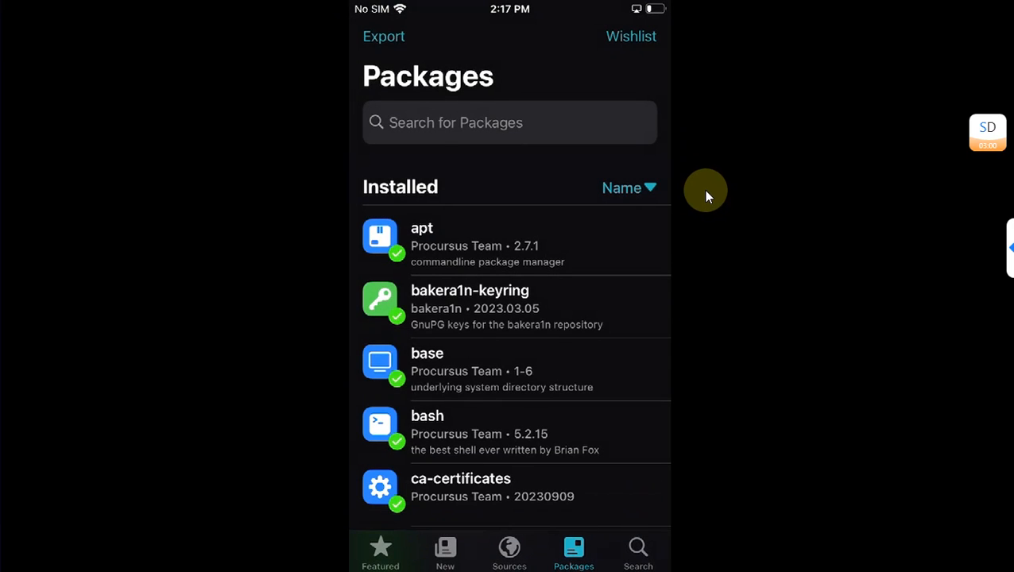
pyautogui.click(445, 552)
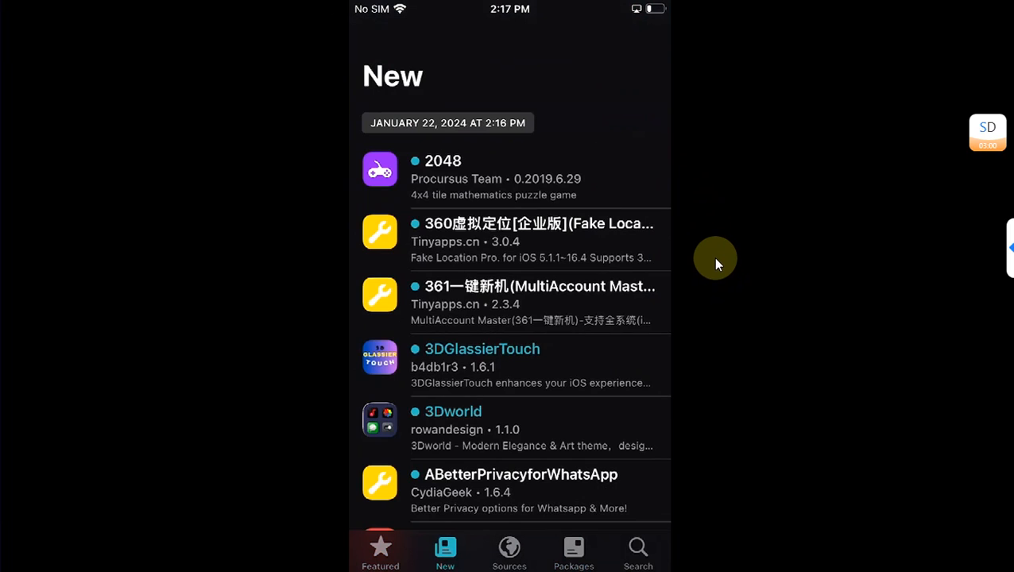
pyautogui.click(509, 552)
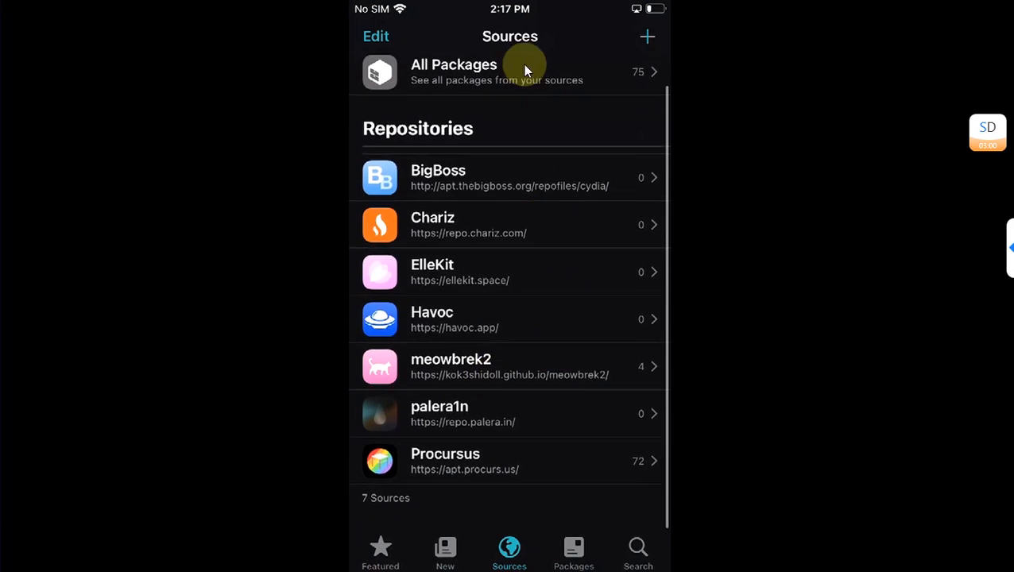
pyautogui.click(638, 548)
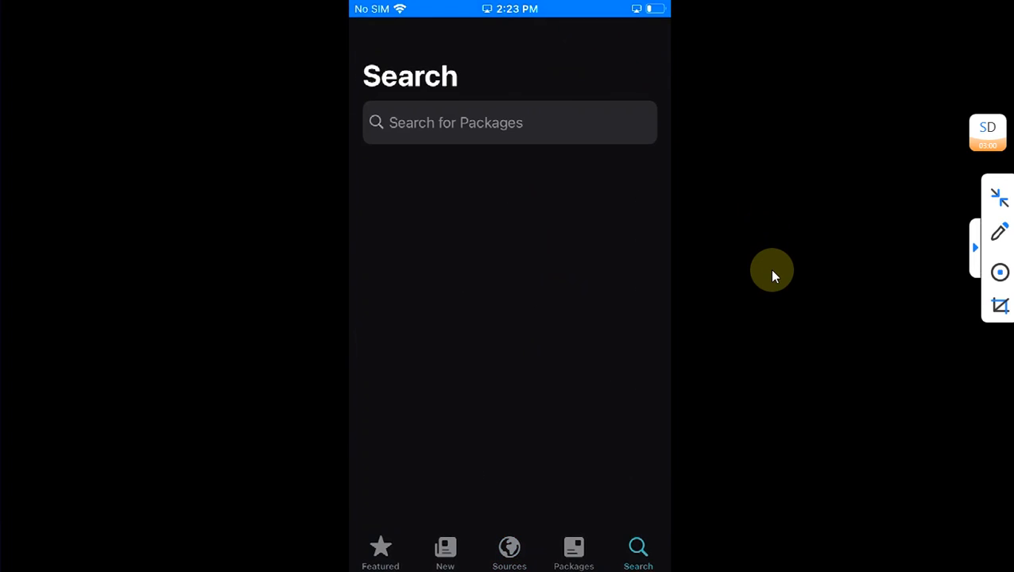
# Queue Ampere from its details page and confirm installing it with ElleKit and PreferenceLoader
pyautogui.click(508, 123)
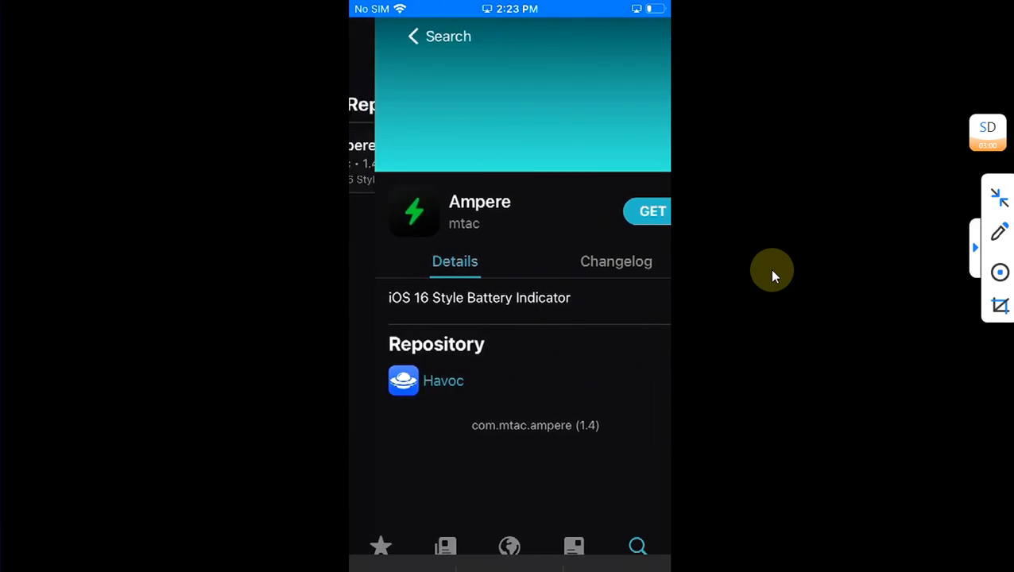
pyautogui.click(652, 210)
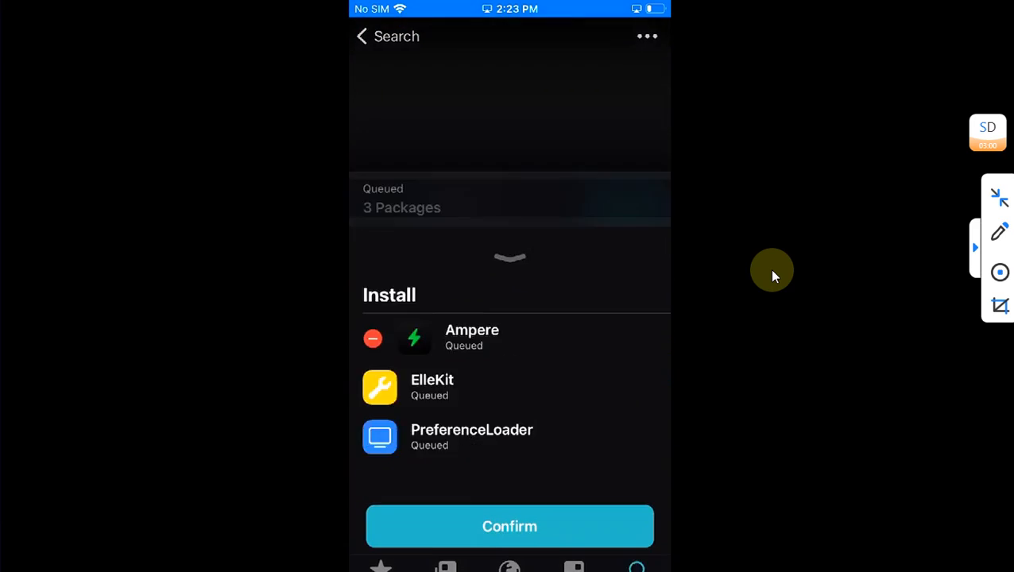
pyautogui.click(510, 526)
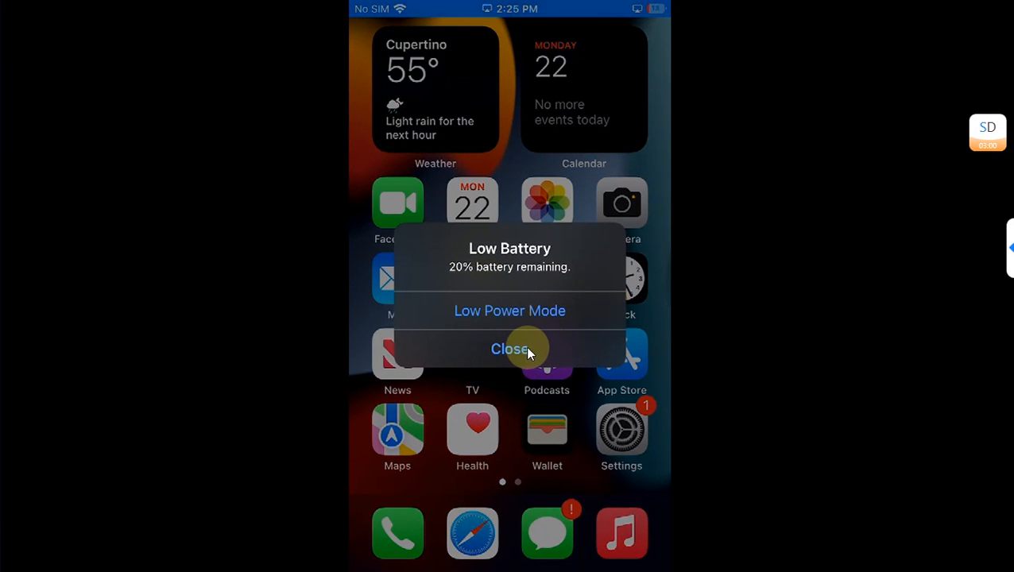
# Dismiss the Low Battery alert and power off the iPhone to restart it
pyautogui.click(509, 348)
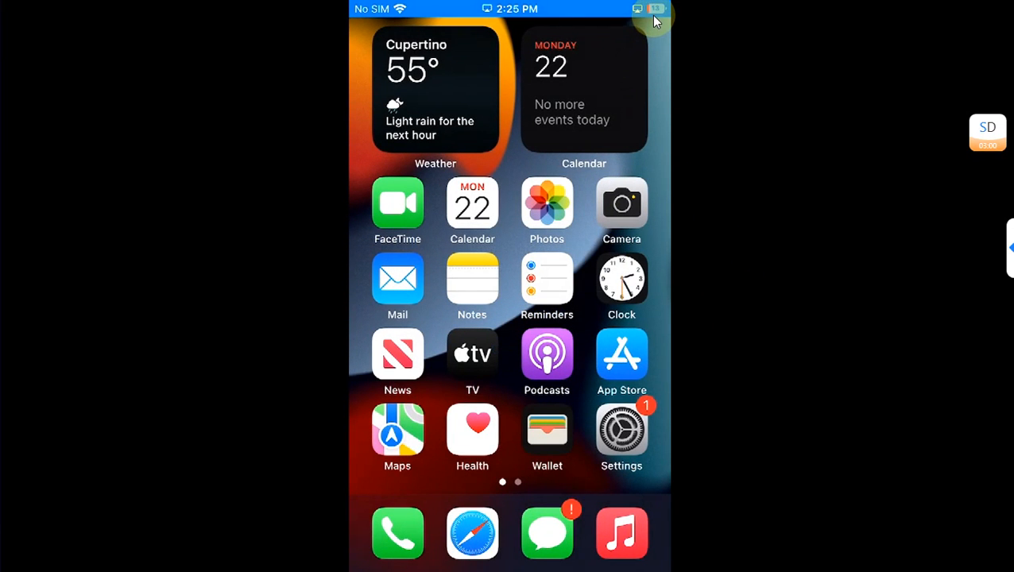
pyautogui.click(621, 429)
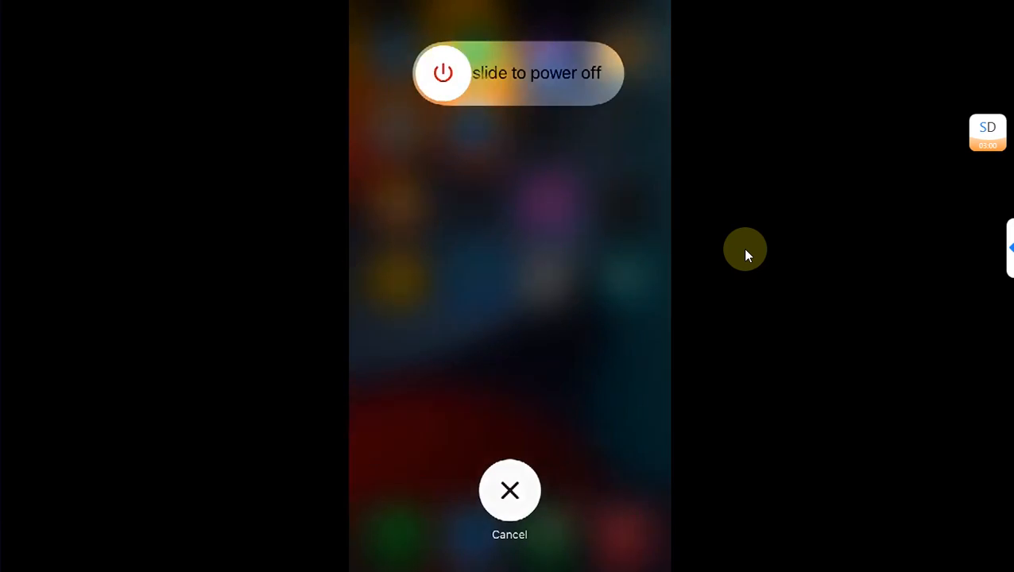
pyautogui.click(509, 490)
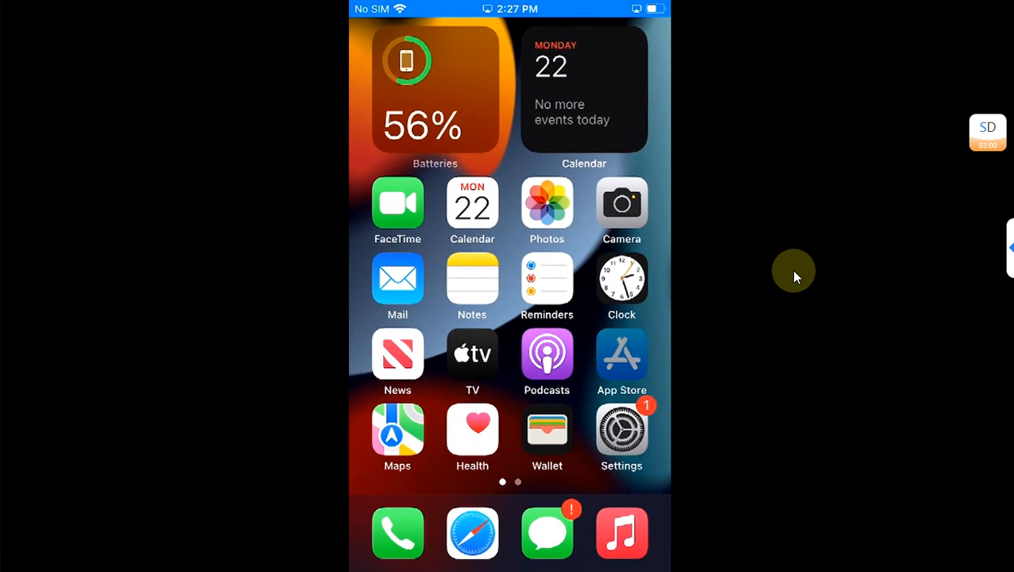
# Launch the meow app from home screen page two and accept its beta warning
pyautogui.hscroll(-3)
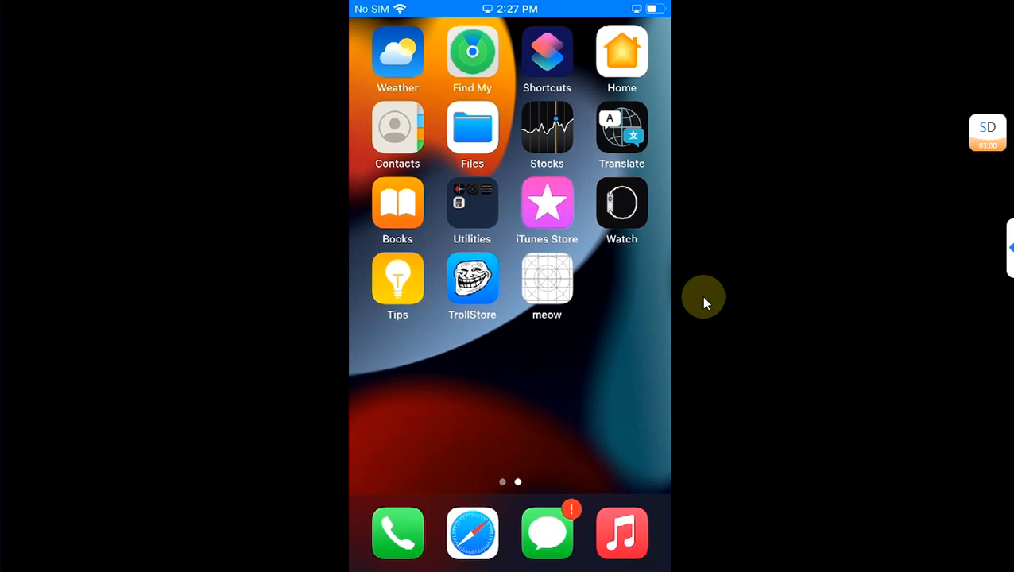
pyautogui.click(547, 286)
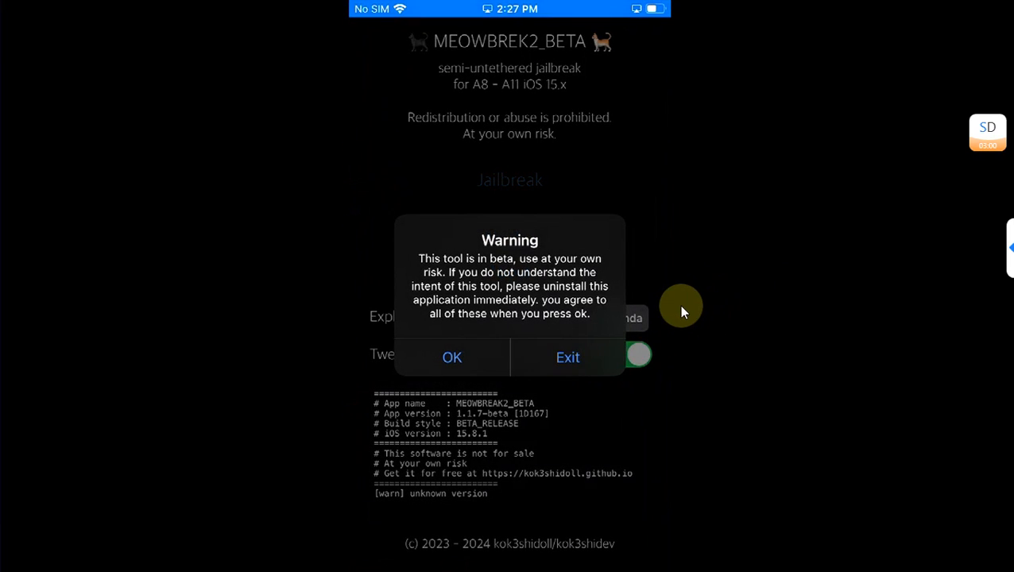
pyautogui.click(452, 357)
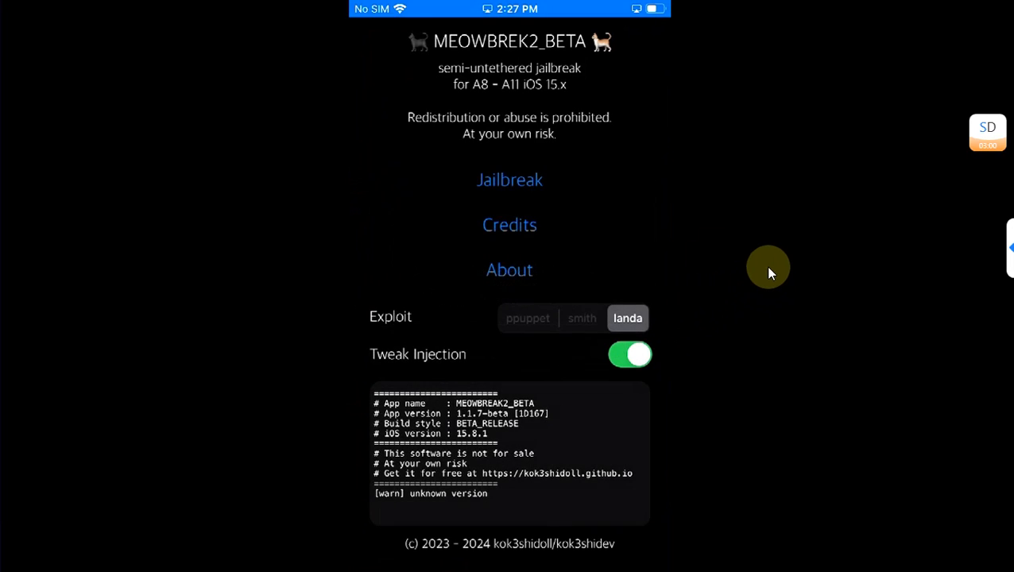
pyautogui.moveTo(515, 270)
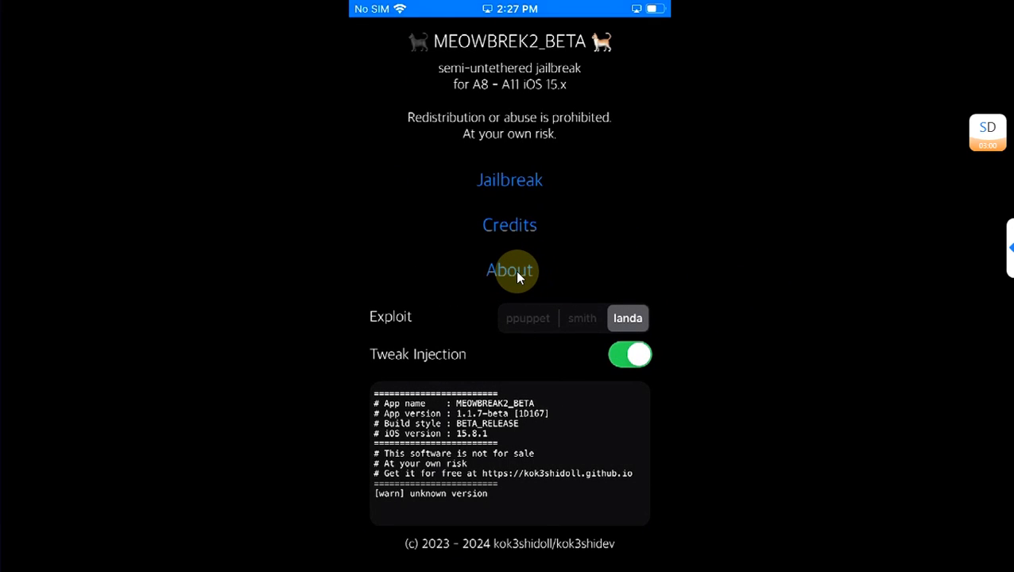
# Run meowbrek2's REMOVE_JAILBREAK from About to delete the /var/jb files, then relaunch meow
pyautogui.click(510, 269)
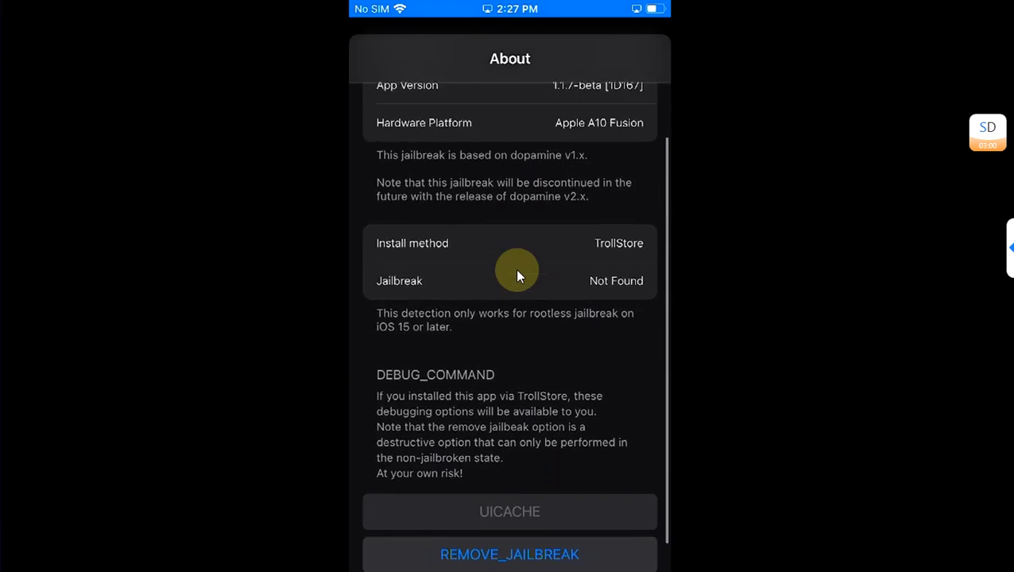
pyautogui.scroll(-3)
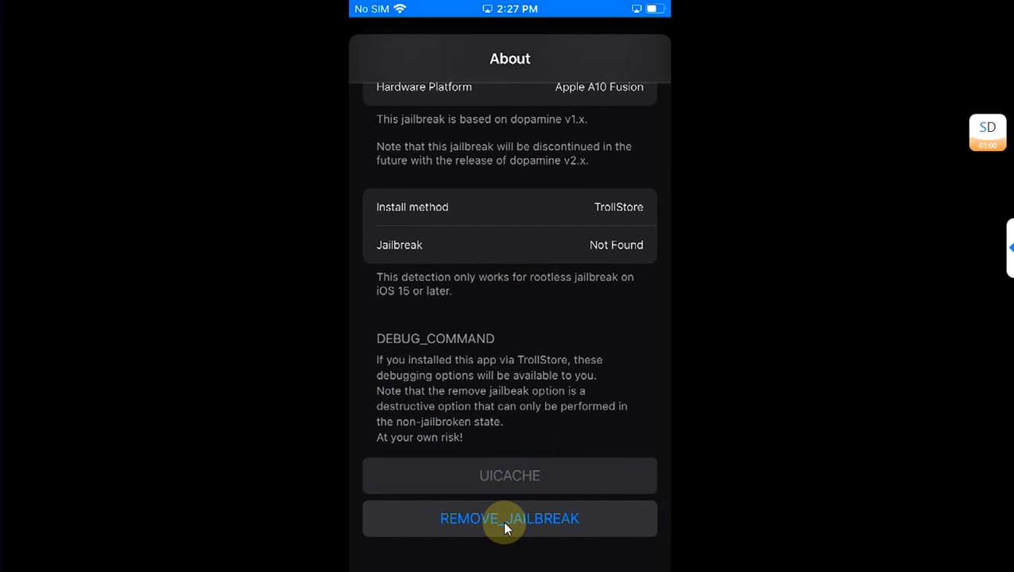
pyautogui.click(509, 518)
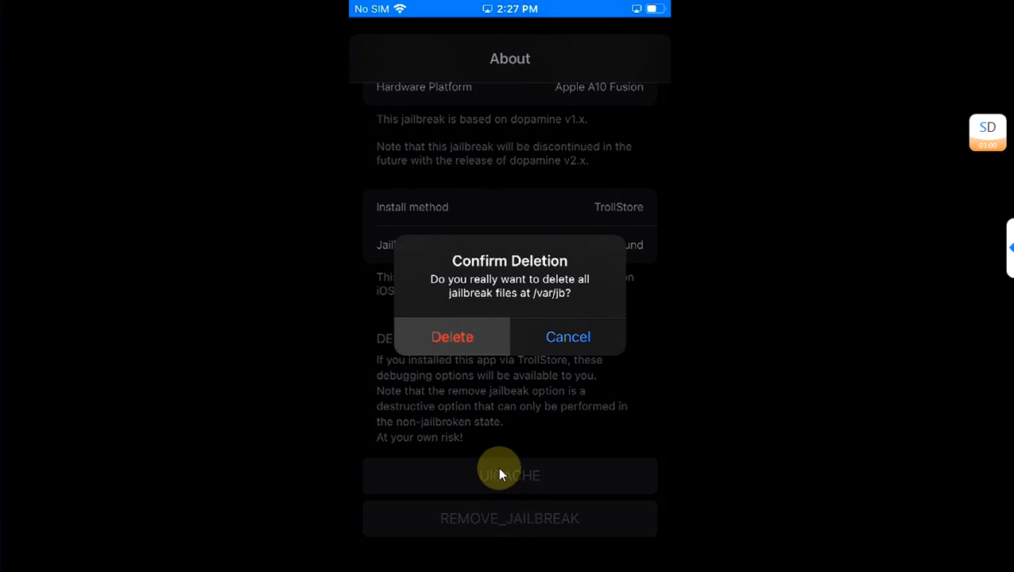
pyautogui.click(451, 336)
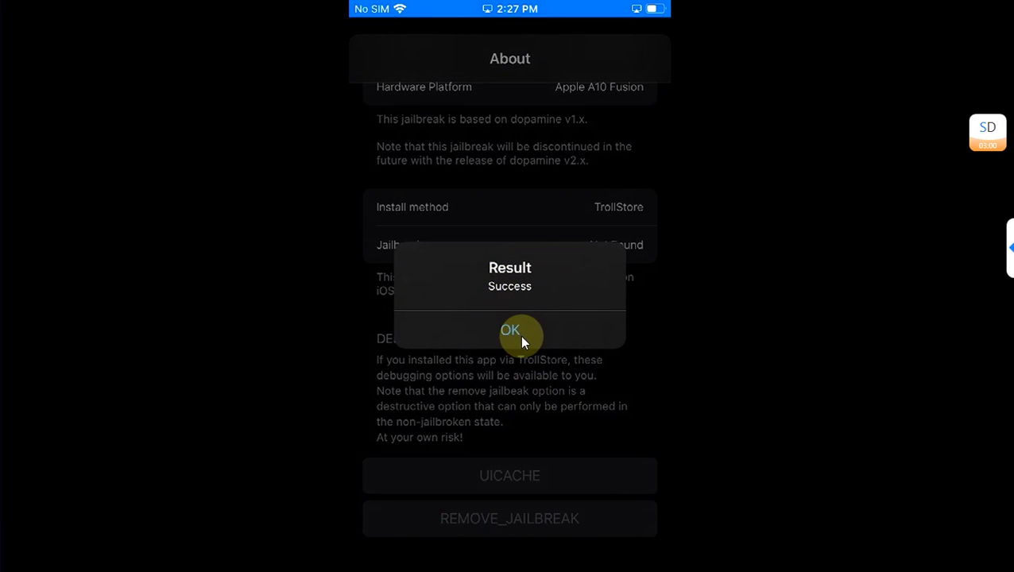
pyautogui.click(510, 330)
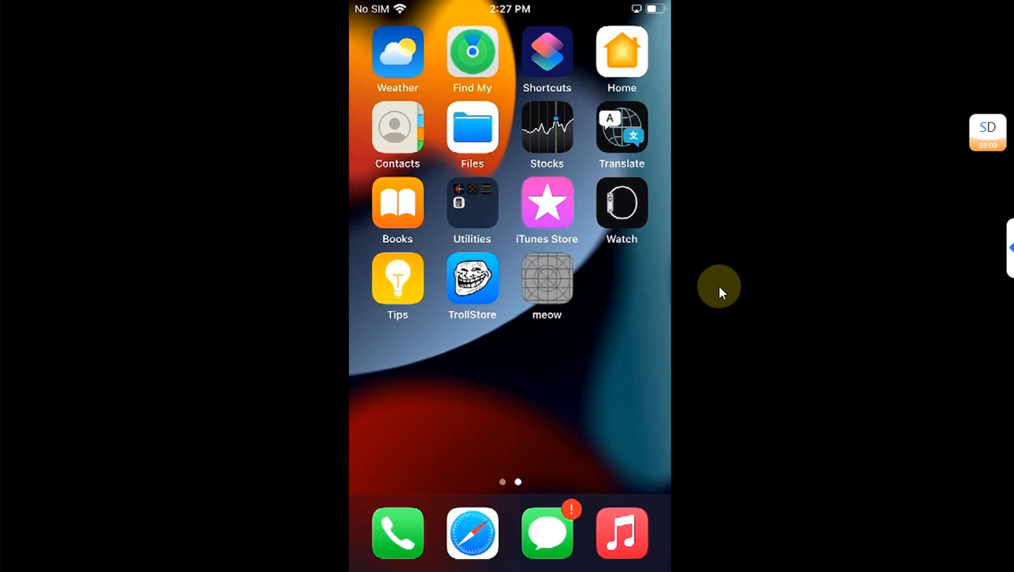
pyautogui.click(547, 286)
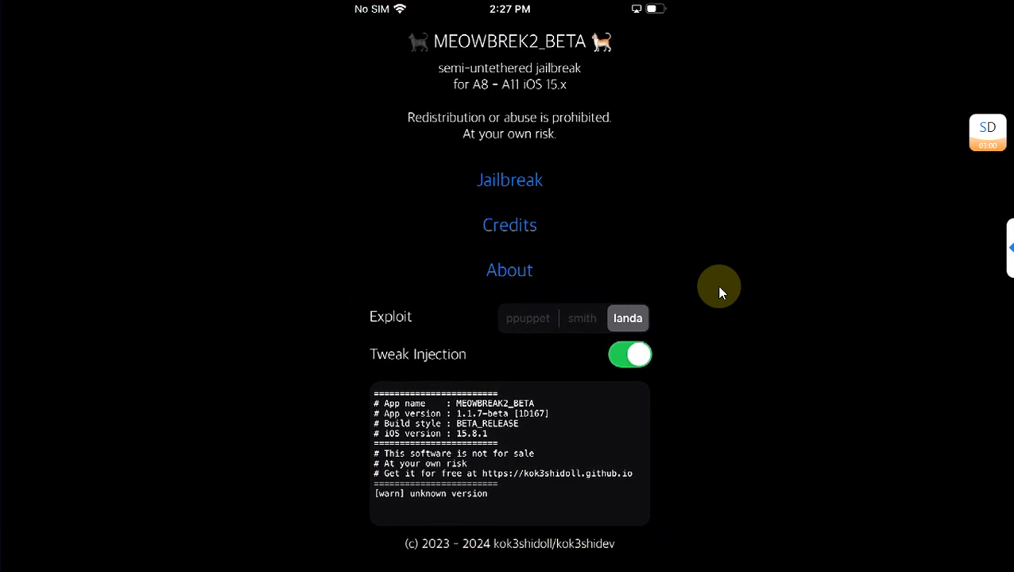
pyautogui.moveTo(717, 262)
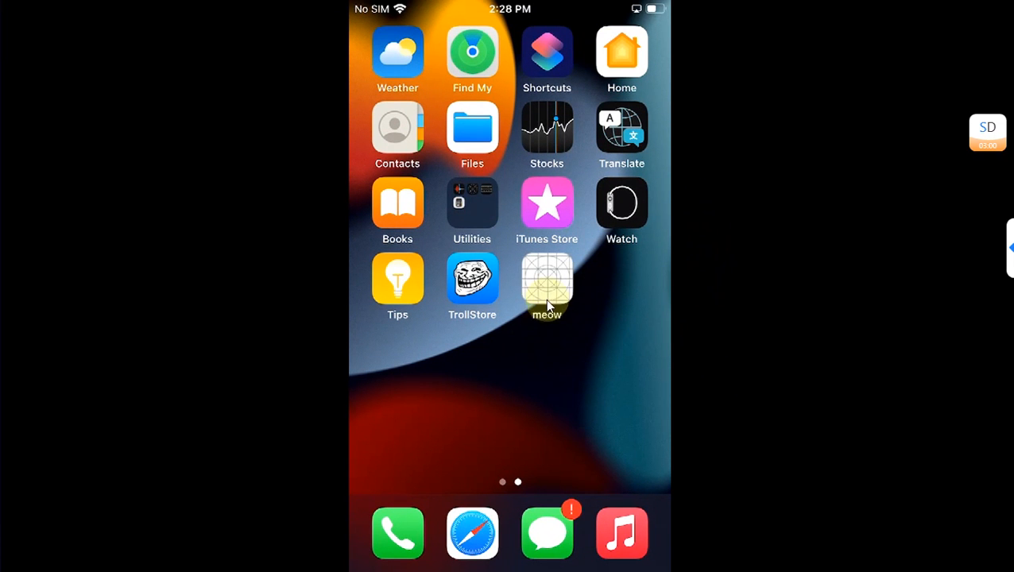
# Uninstall meow and its data through TrollStore, then open iOS Settings from the first home page
pyautogui.click(547, 286)
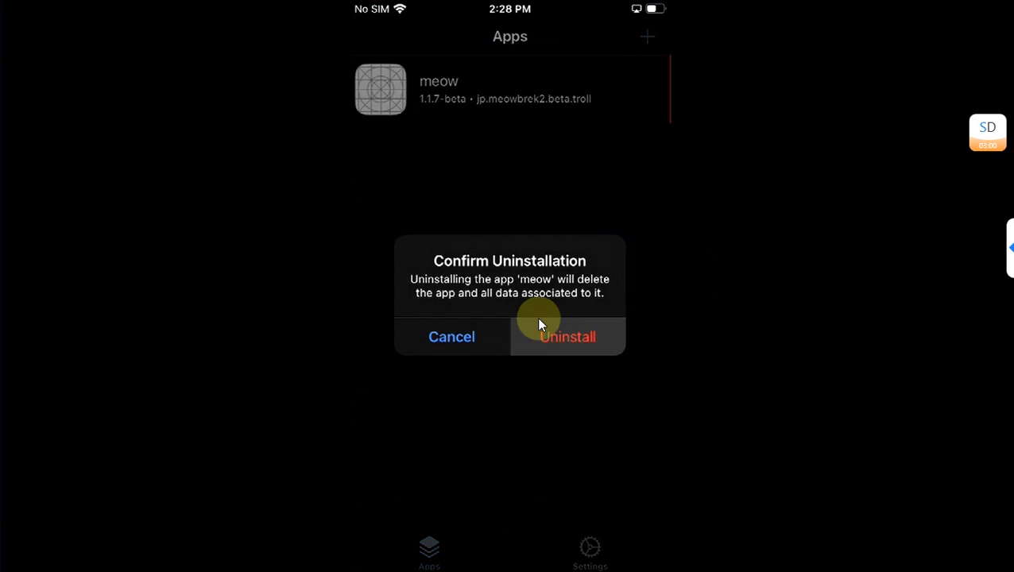
pyautogui.click(567, 336)
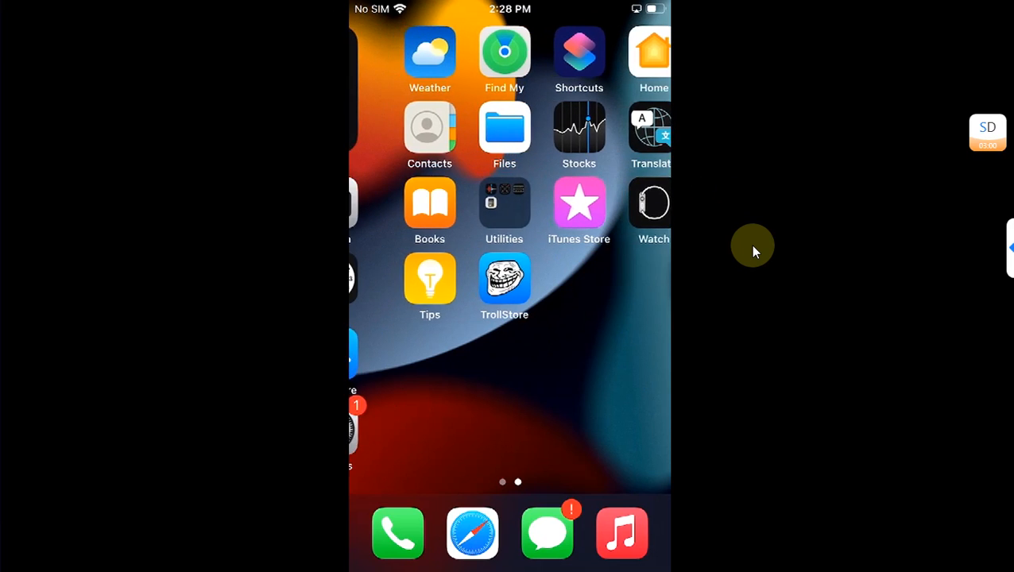
pyautogui.hscroll(-3)
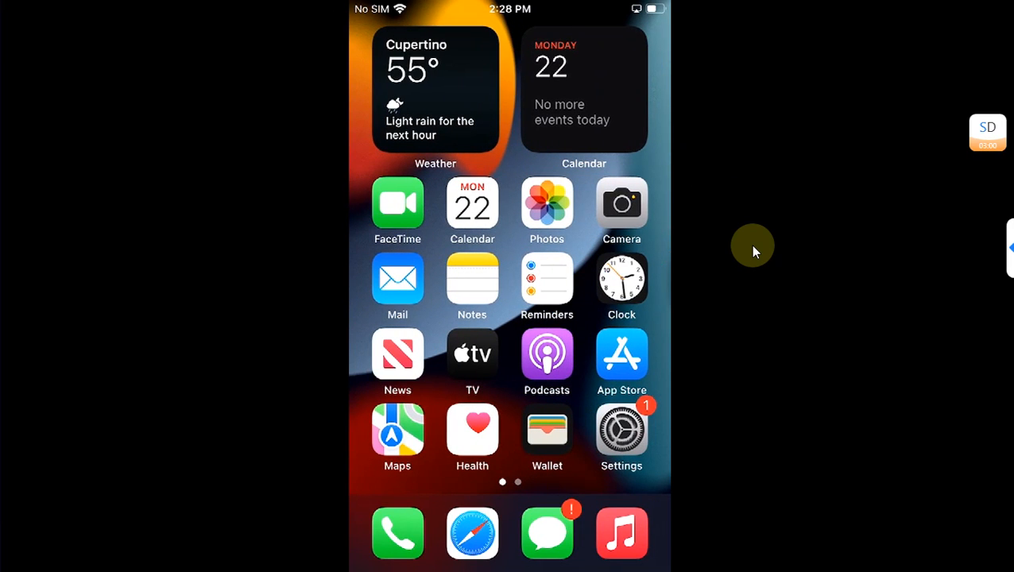
pyautogui.click(621, 429)
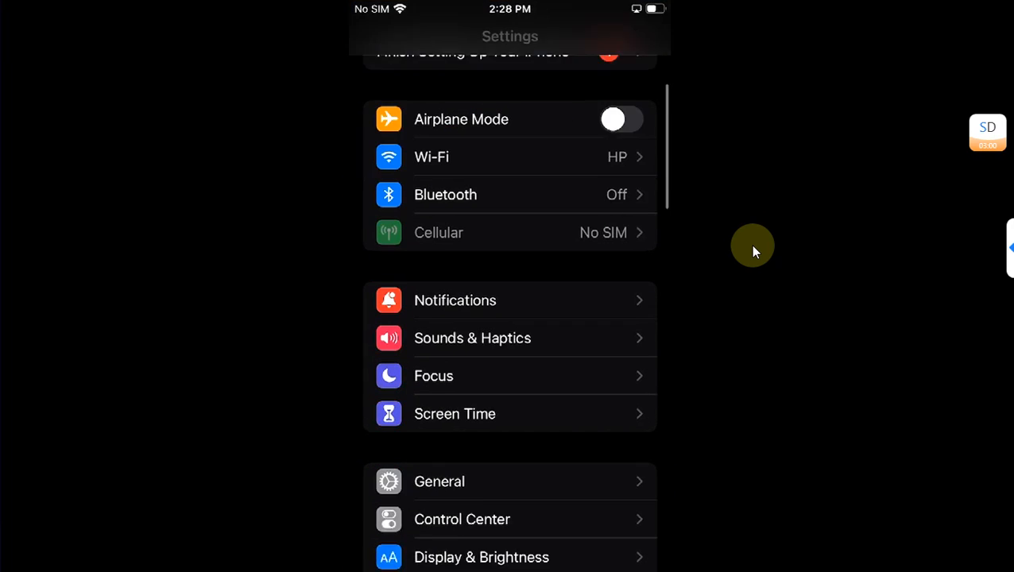